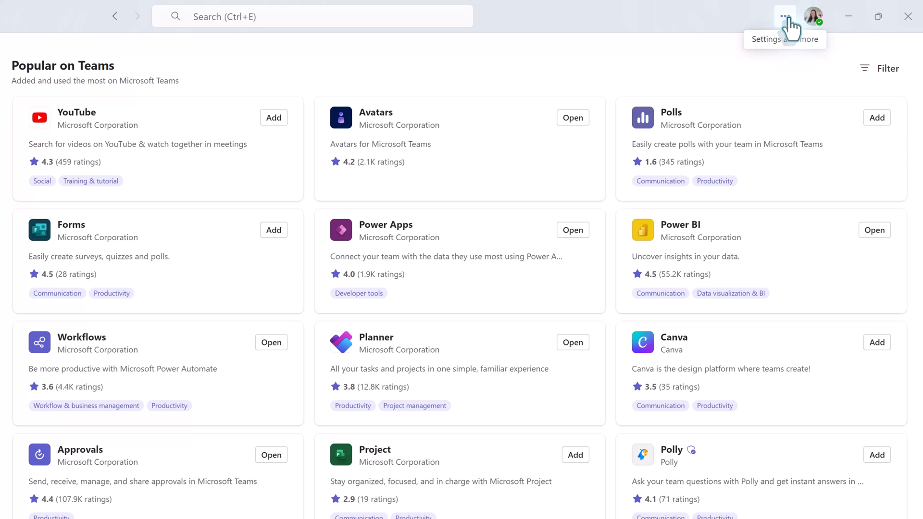
Step: Open Teams Settings from the '...' Settings and more menu
{"action": "left_click", "coordinate": [784, 17]}
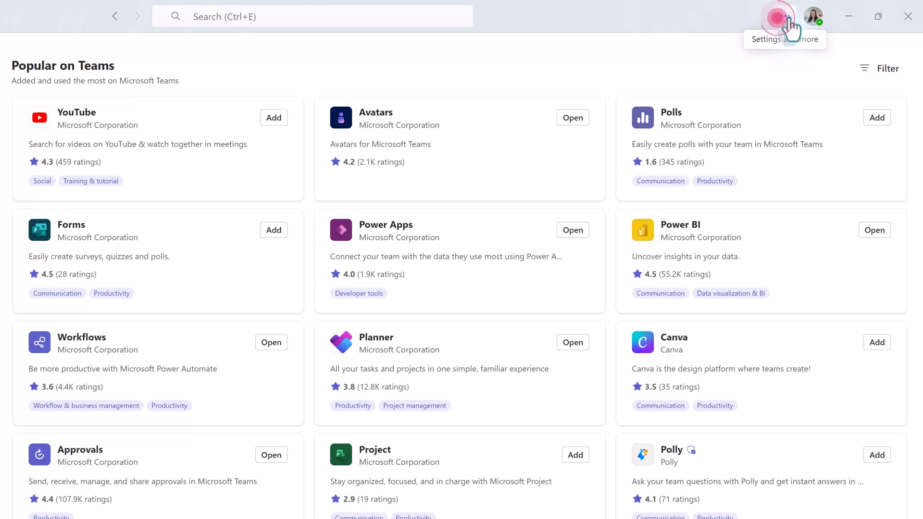
{"action": "left_click", "coordinate": [784, 16]}
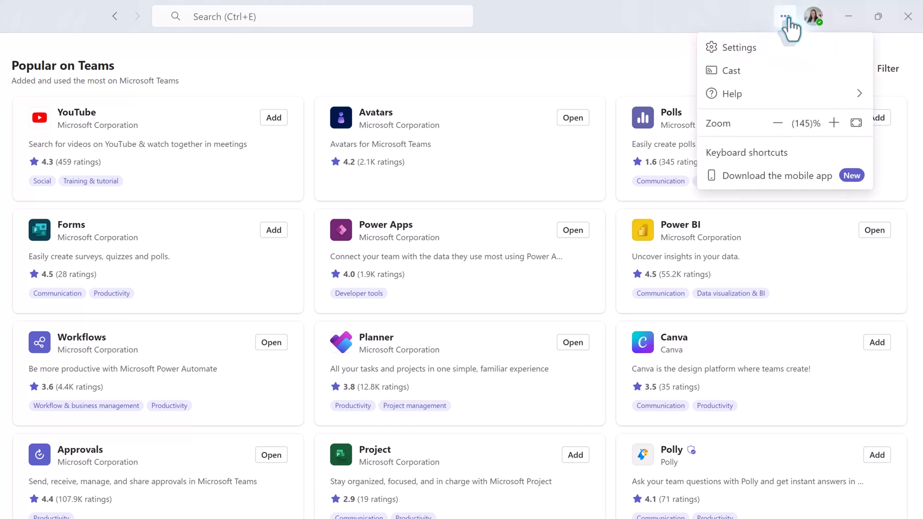
{"action": "mouse_move", "coordinate": [755, 56]}
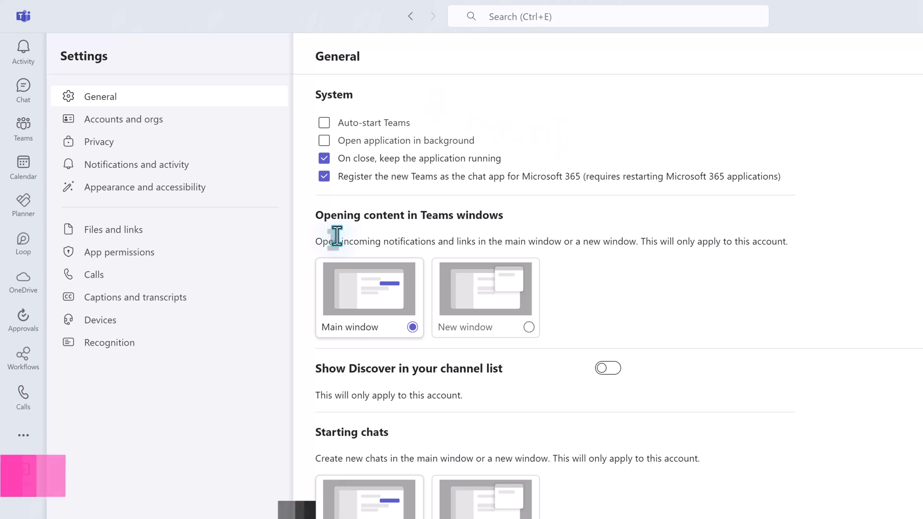
Step: Set 'Opening content in Teams windows' to New window for notifications and links
{"action": "left_click", "coordinate": [100, 96]}
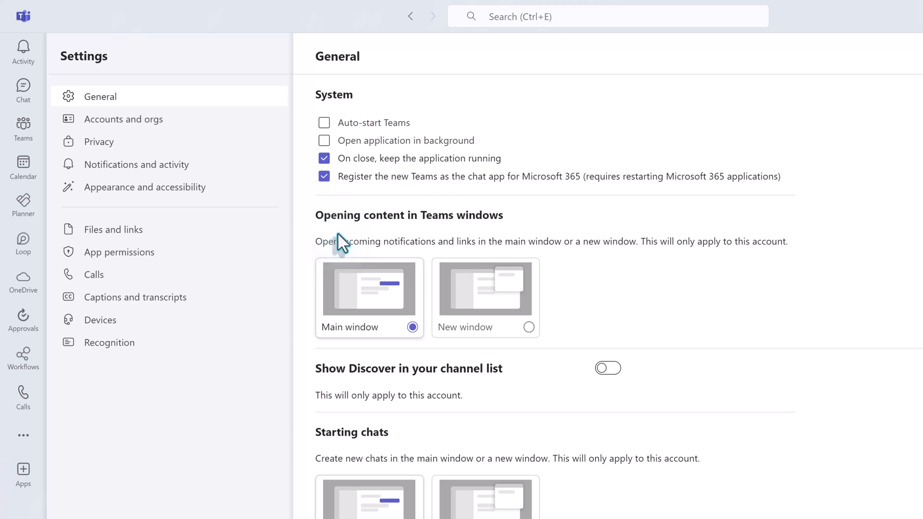
{"action": "left_click", "coordinate": [18, 329]}
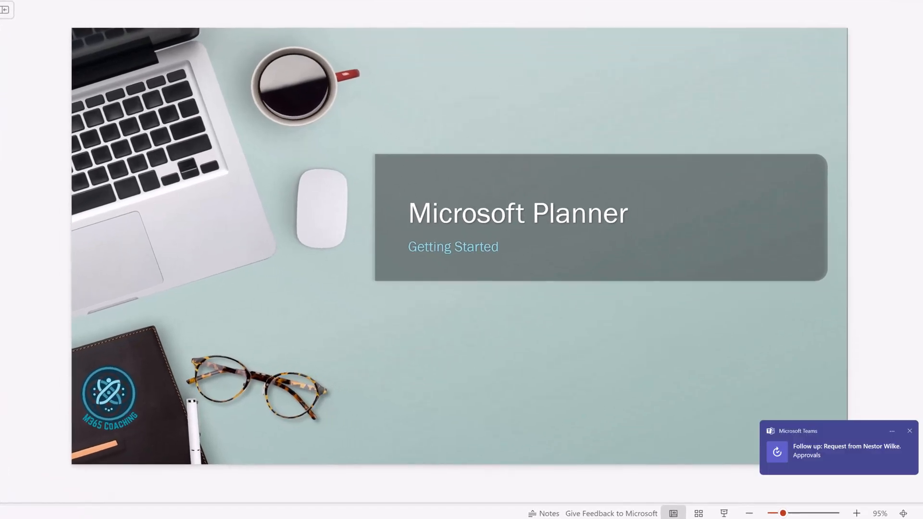
{"action": "left_click", "coordinate": [838, 450]}
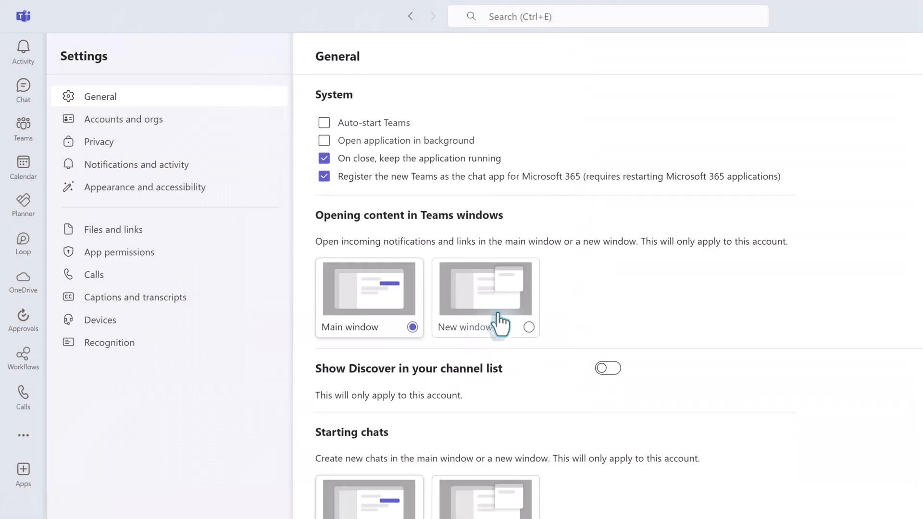
{"action": "left_click", "coordinate": [528, 326]}
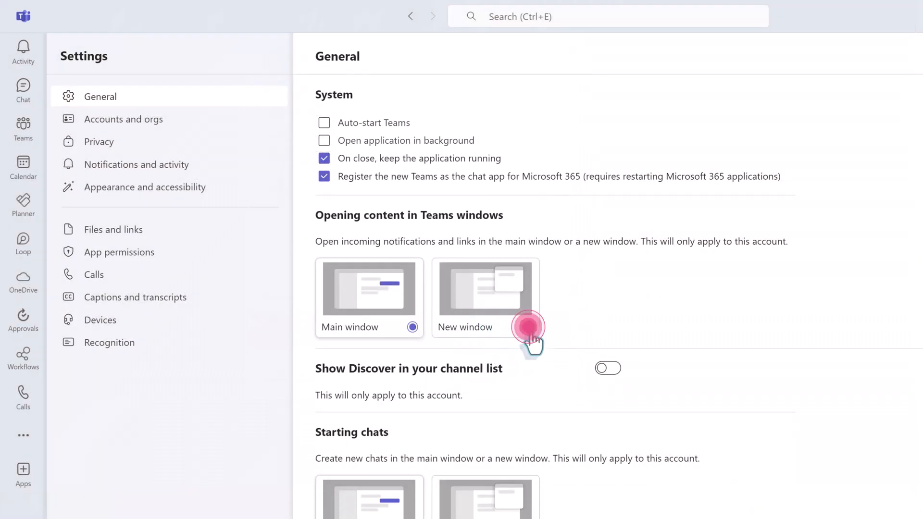
{"action": "left_click", "coordinate": [528, 327]}
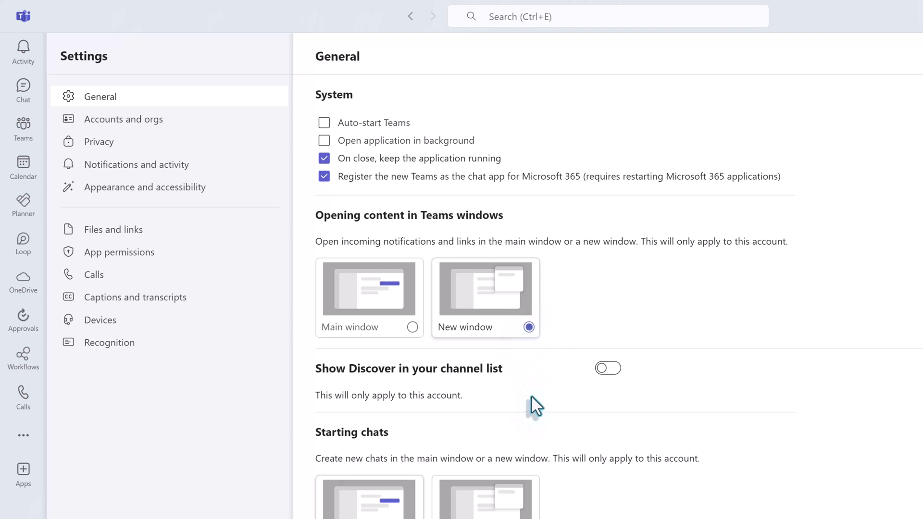
Step: Set 'Starting chats' to New window
{"action": "scroll", "scroll_direction": "down", "scroll_amount": 3}
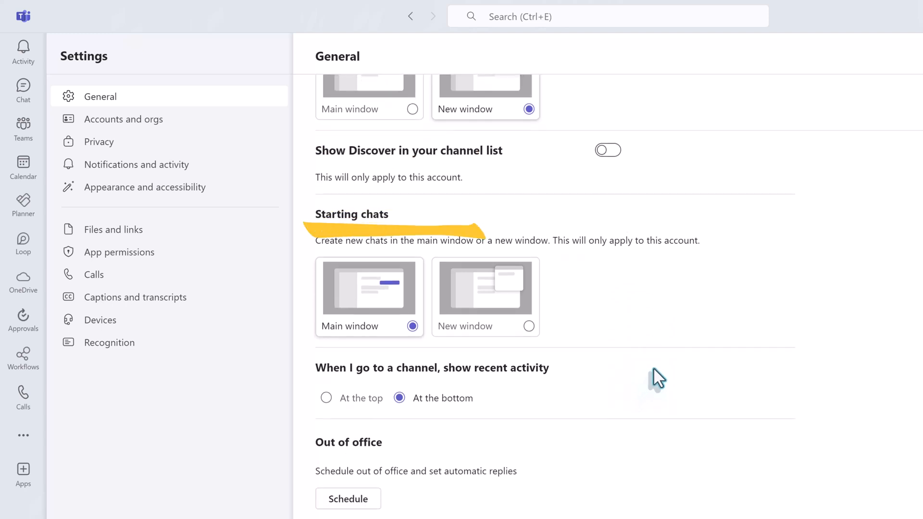
{"action": "mouse_move", "coordinate": [653, 321]}
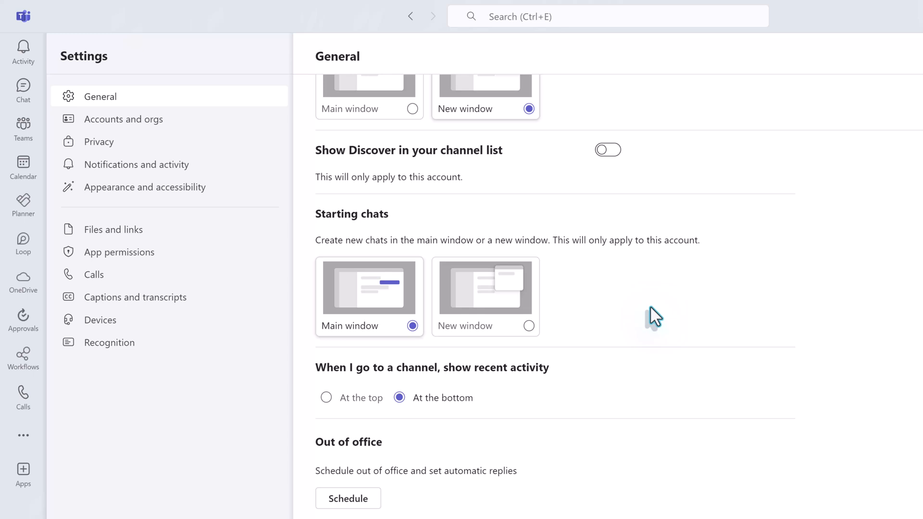
{"action": "mouse_move", "coordinate": [640, 301]}
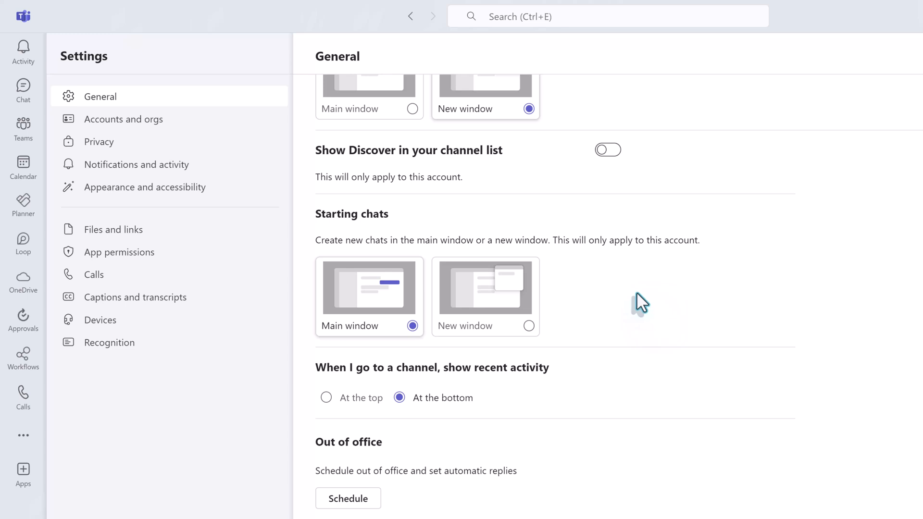
{"action": "mouse_move", "coordinate": [464, 347]}
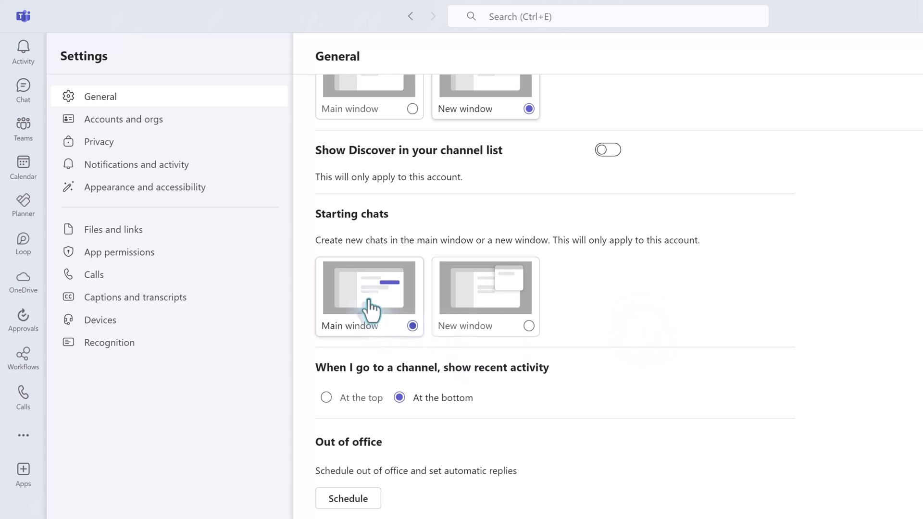
{"action": "mouse_move", "coordinate": [498, 323]}
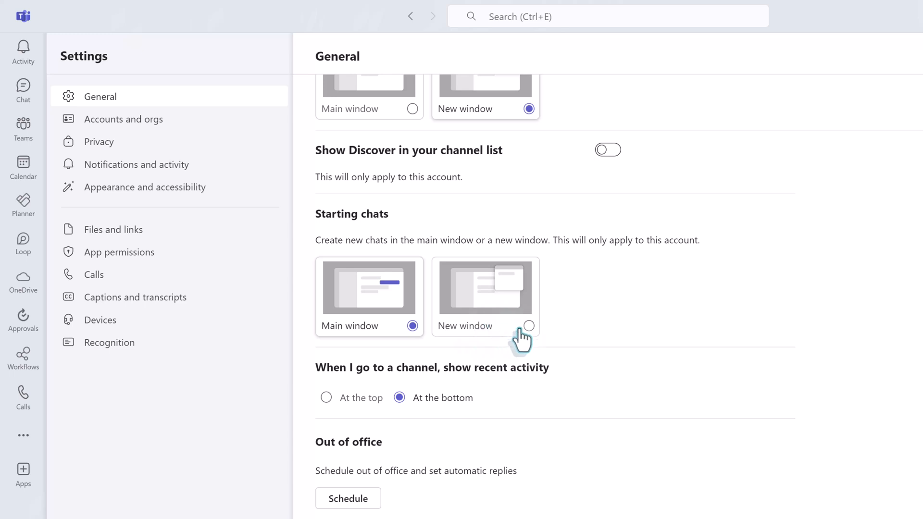
{"action": "left_click", "coordinate": [528, 325]}
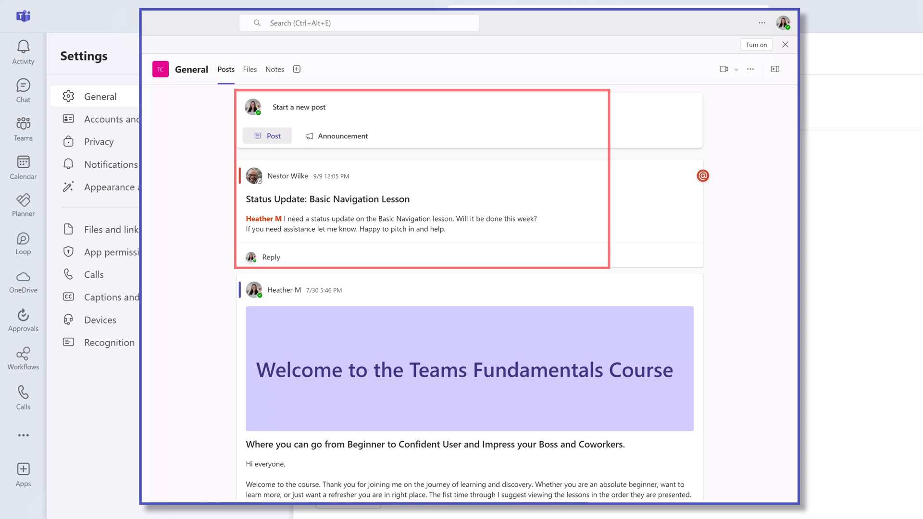
{"action": "left_click", "coordinate": [784, 44]}
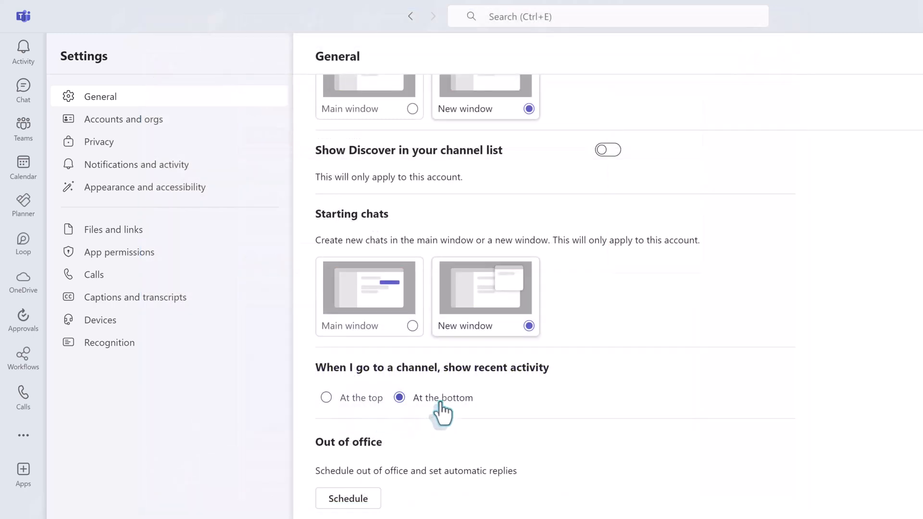
{"action": "mouse_move", "coordinate": [326, 397]}
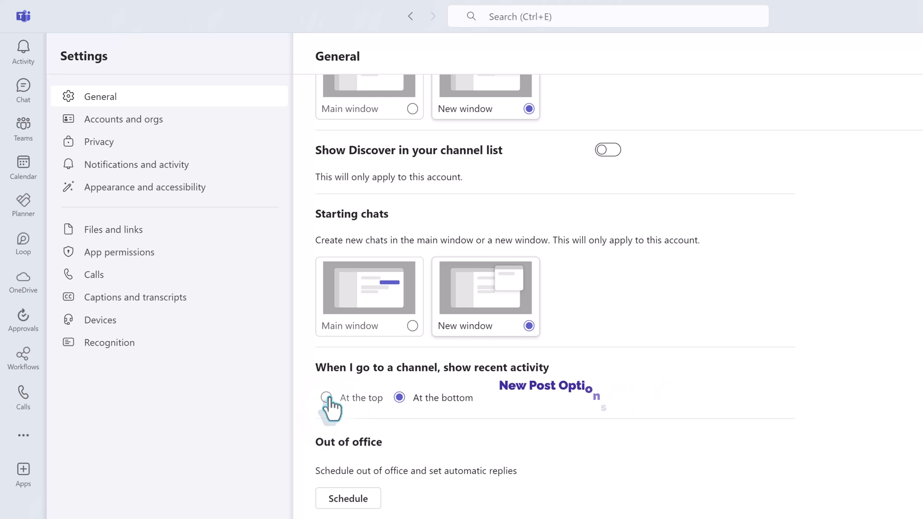
Step: Turn on an out-of-office auto-reply 'Gone Fishing, see you tomorrow.', then go to Privacy
{"action": "scroll", "scroll_direction": "down", "scroll_amount": 3}
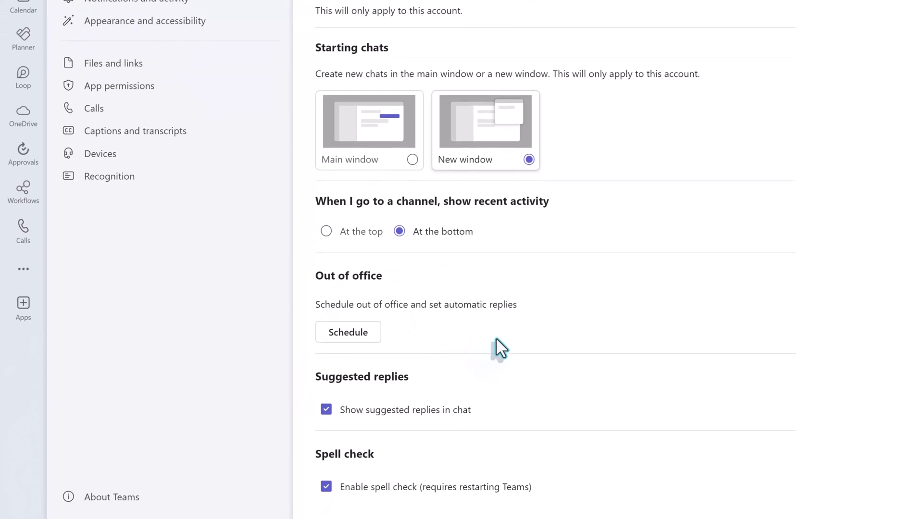
{"action": "mouse_move", "coordinate": [371, 356]}
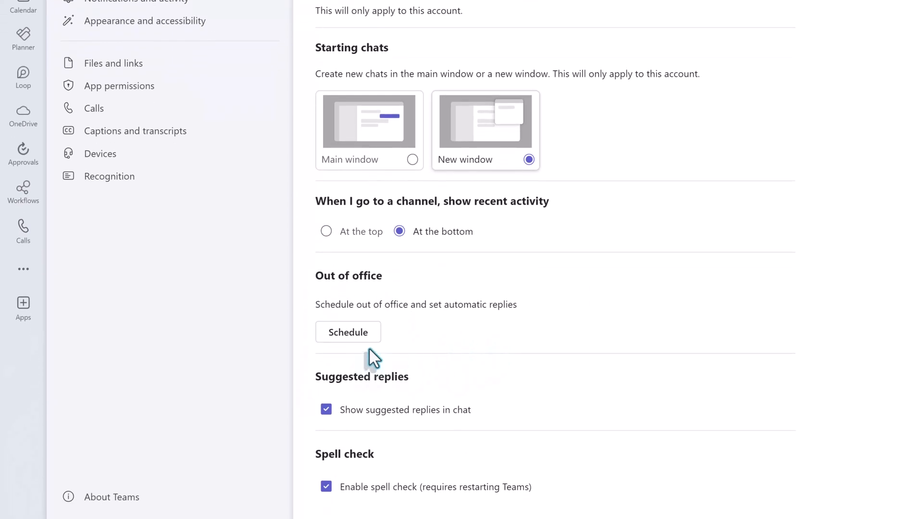
{"action": "mouse_move", "coordinate": [366, 350]}
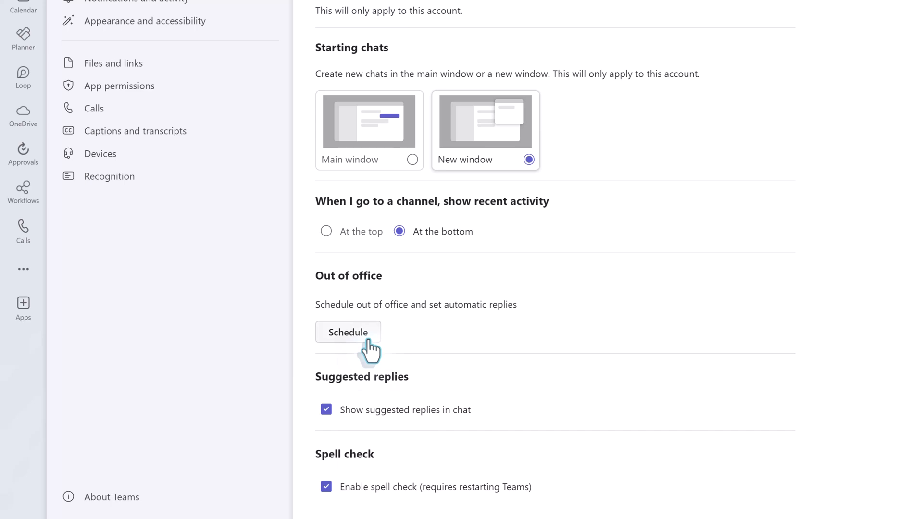
{"action": "left_click", "coordinate": [347, 332]}
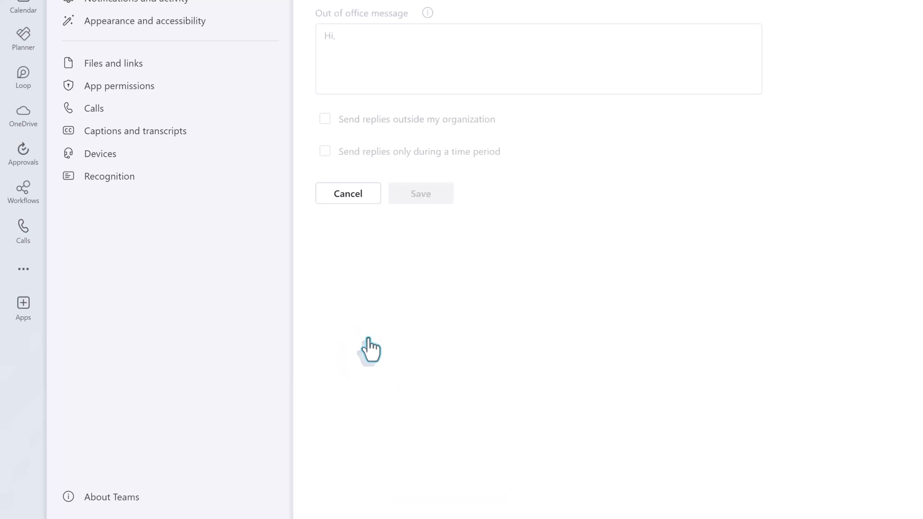
{"action": "scroll", "scroll_direction": "up", "scroll_amount": 3}
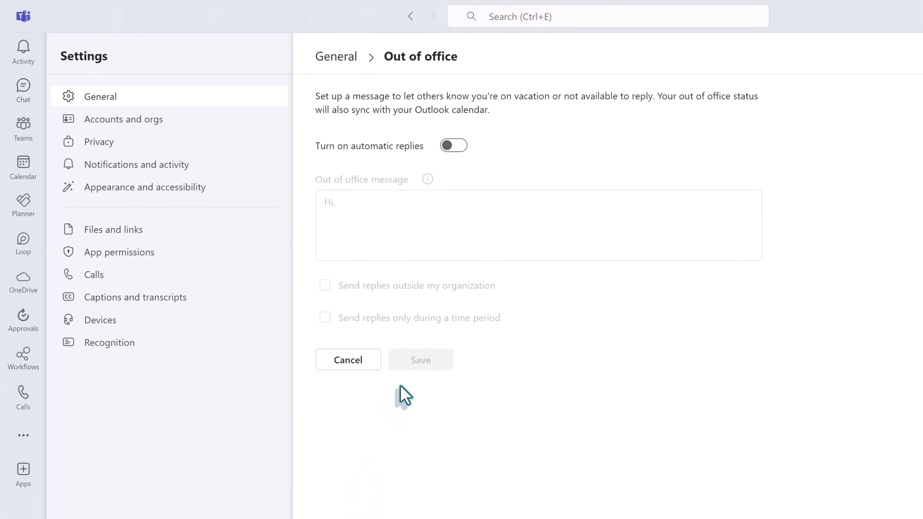
{"action": "mouse_move", "coordinate": [385, 153]}
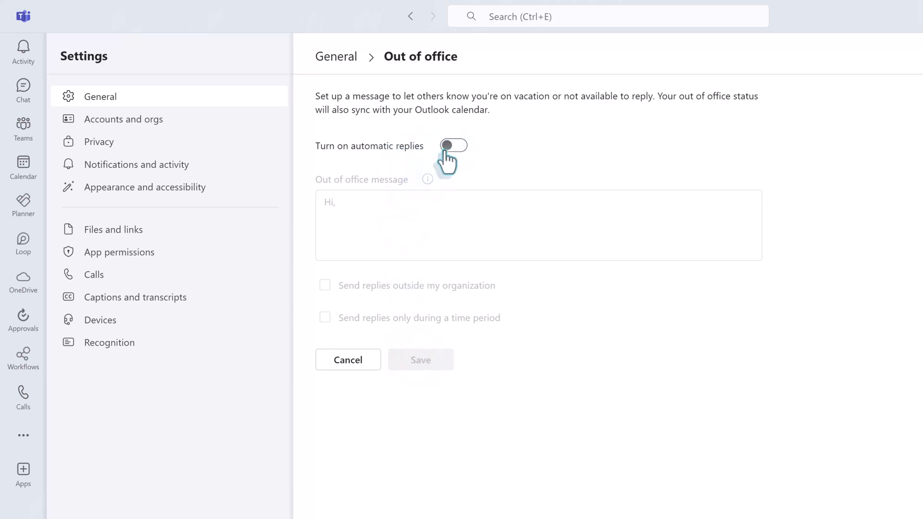
{"action": "left_click", "coordinate": [453, 145]}
{"action": "type", "text": "Gone Fishing, see you tomorrow"}
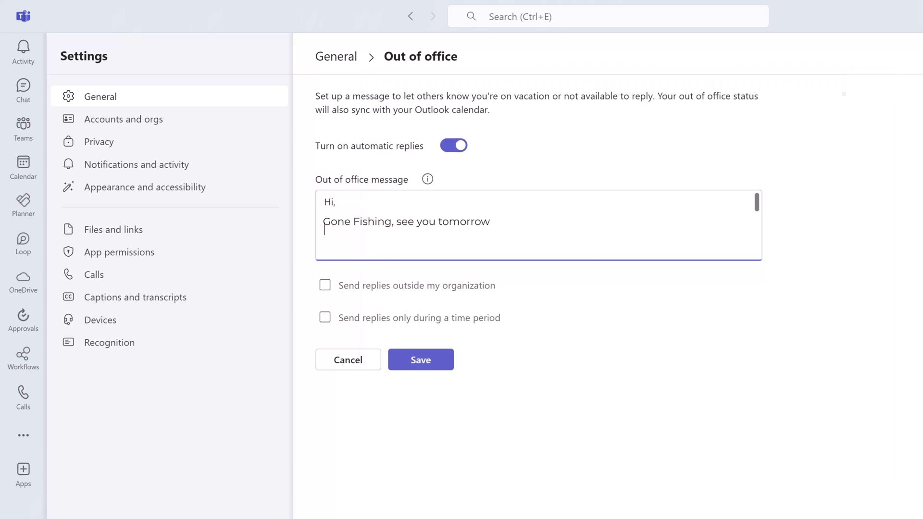
{"action": "type", "text": "."}
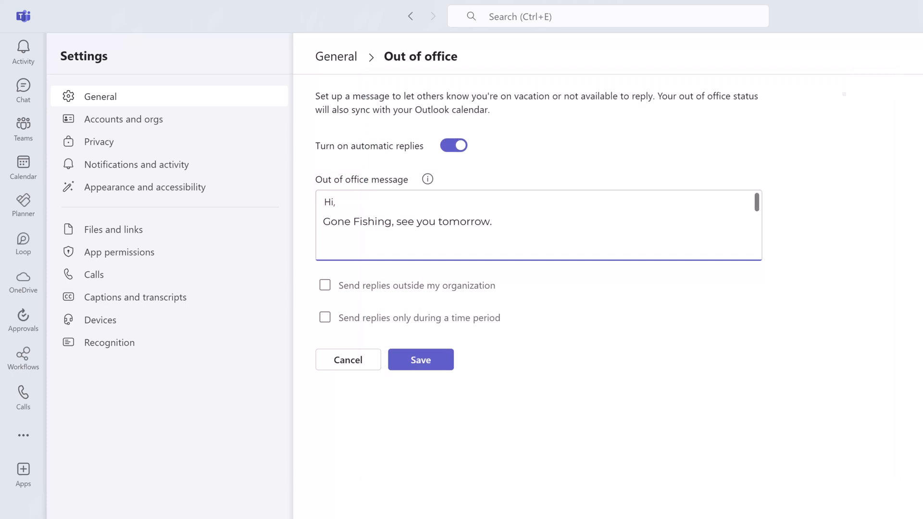
{"action": "mouse_move", "coordinate": [365, 232]}
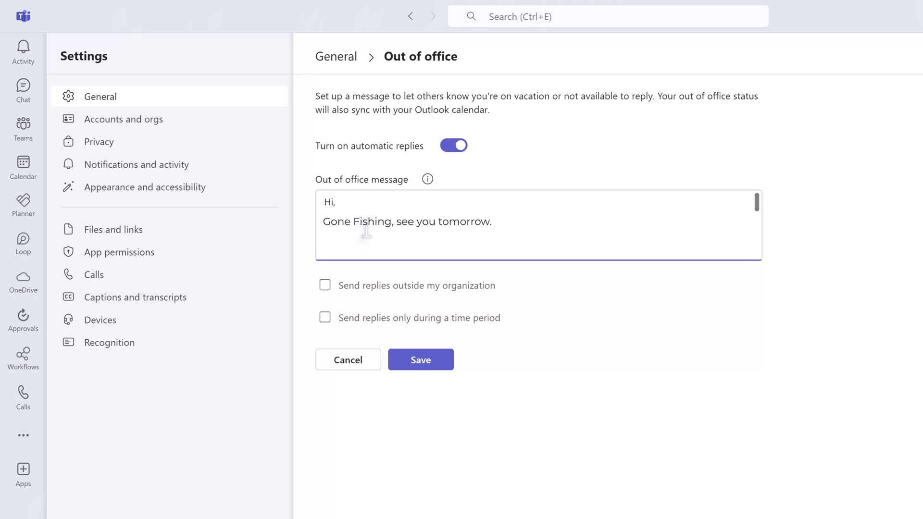
{"action": "left_click", "coordinate": [99, 141]}
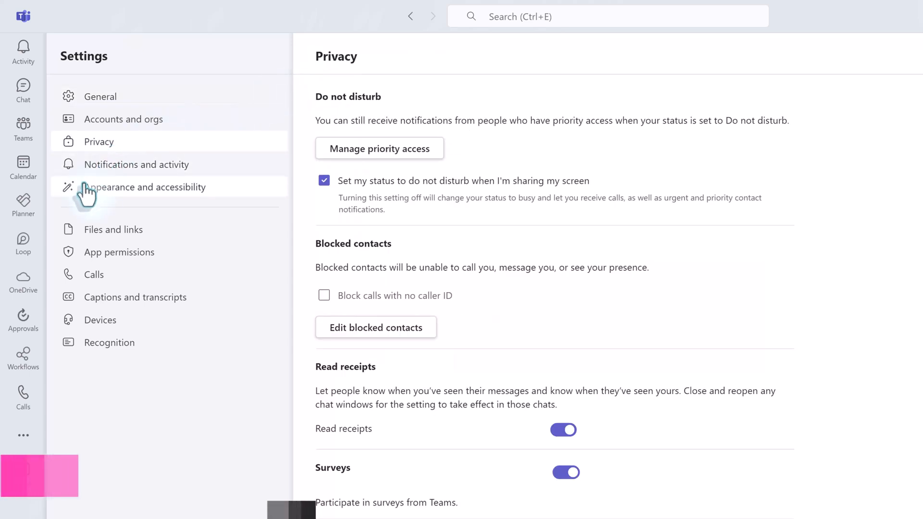
{"action": "mouse_move", "coordinate": [671, 318]}
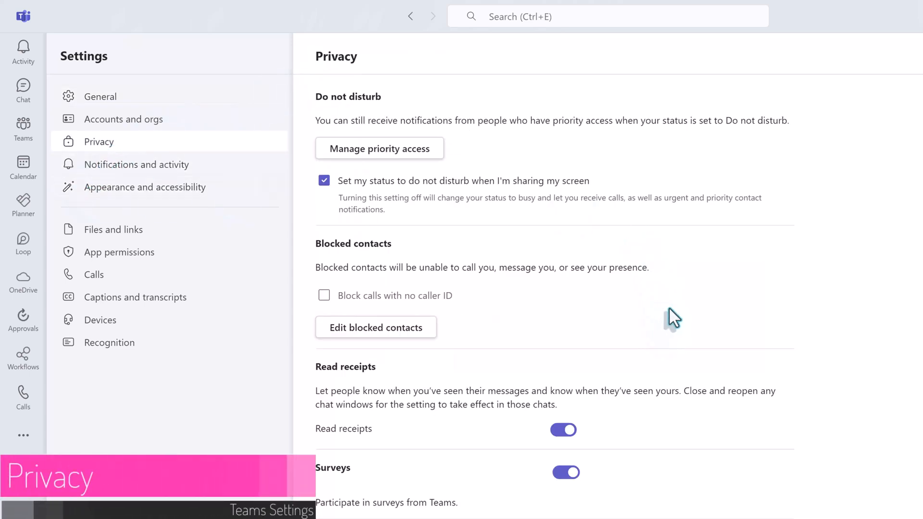
{"action": "left_click", "coordinate": [98, 142]}
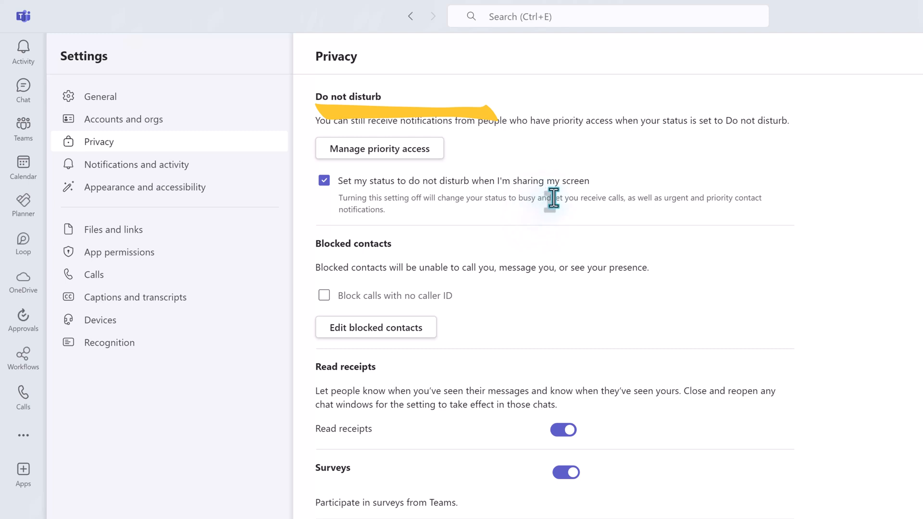
{"action": "mouse_move", "coordinate": [580, 194]}
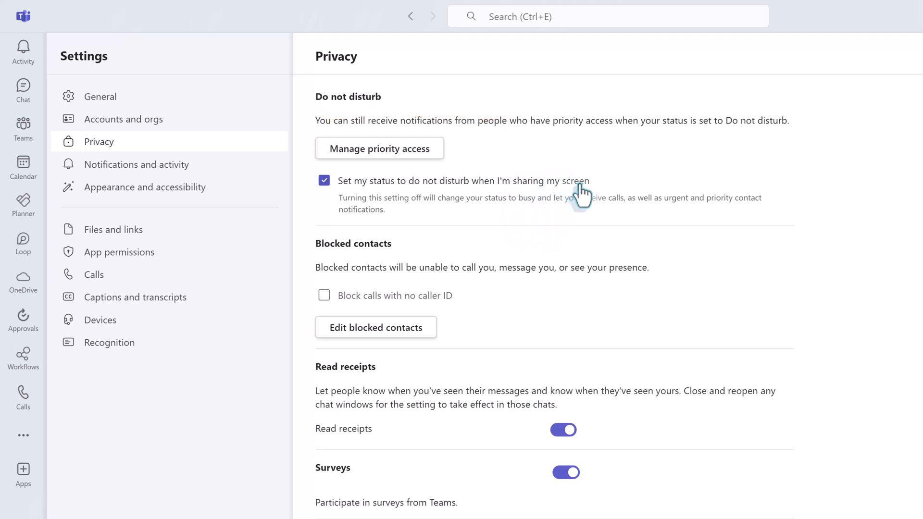
{"action": "mouse_move", "coordinate": [340, 199]}
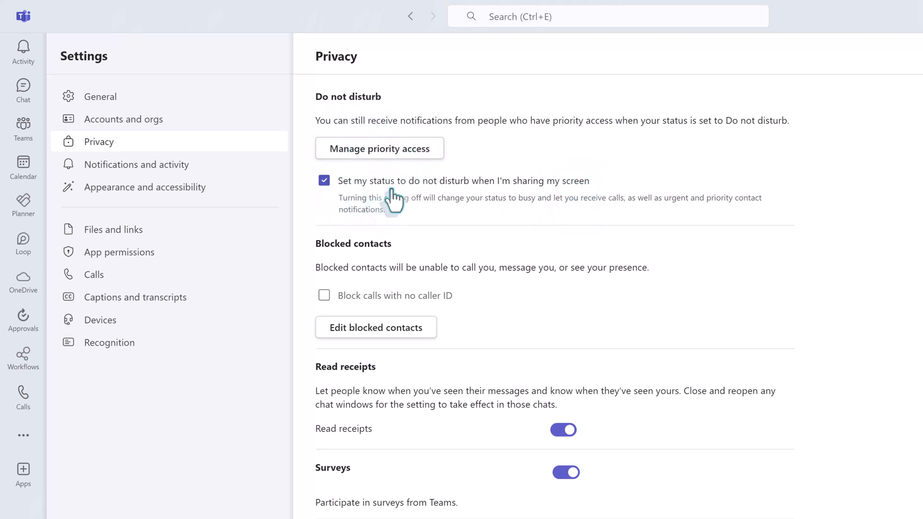
{"action": "mouse_move", "coordinate": [523, 196]}
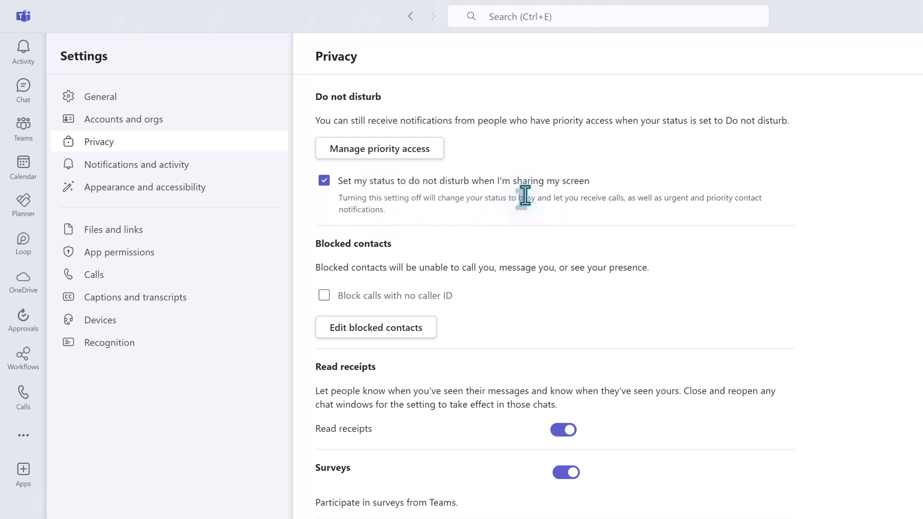
{"action": "mouse_move", "coordinate": [403, 176]}
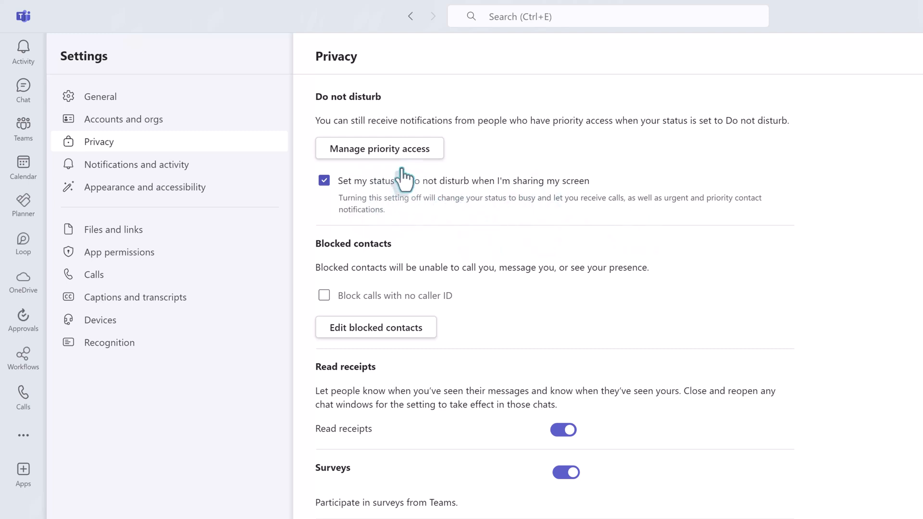
{"action": "mouse_move", "coordinate": [409, 177]}
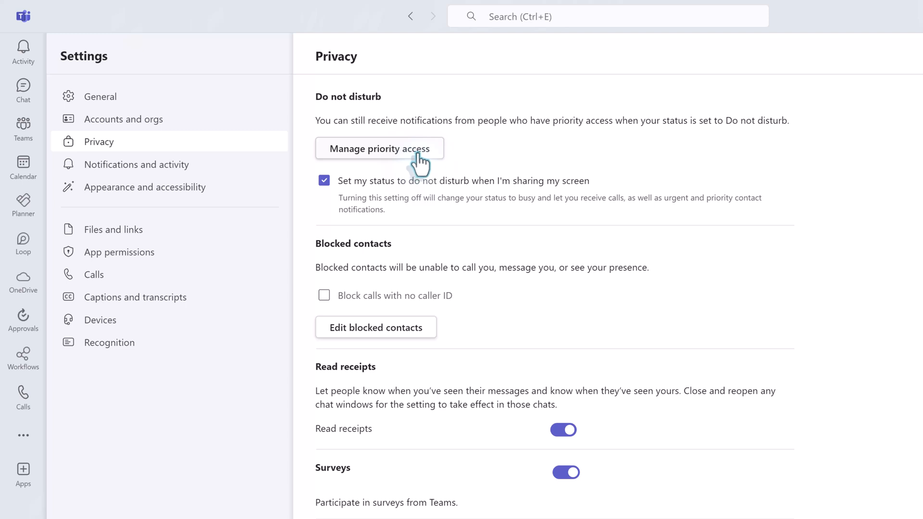
{"action": "left_click", "coordinate": [379, 148]}
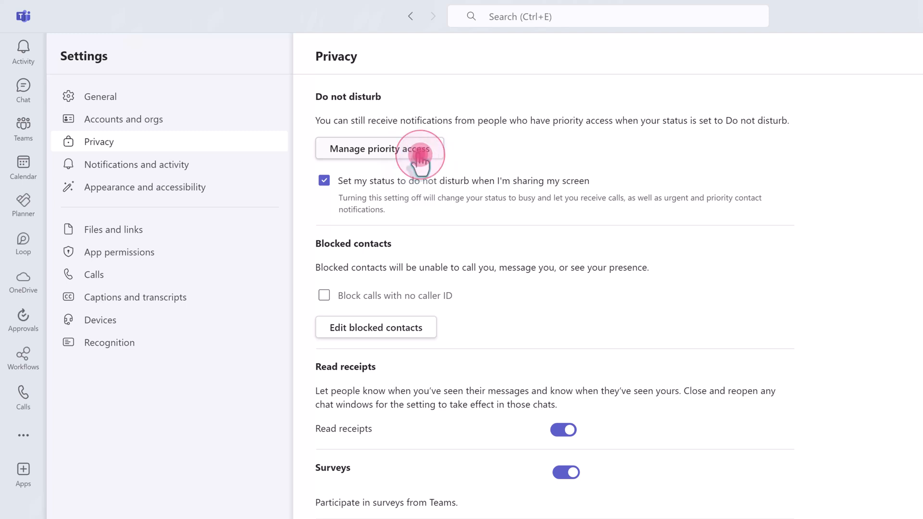
{"action": "left_click", "coordinate": [378, 148]}
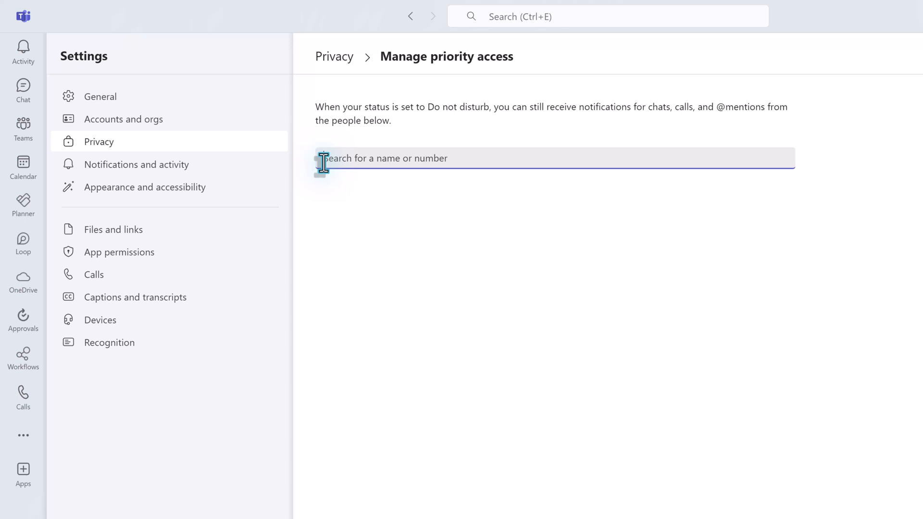
{"action": "type", "text": "Nes"}
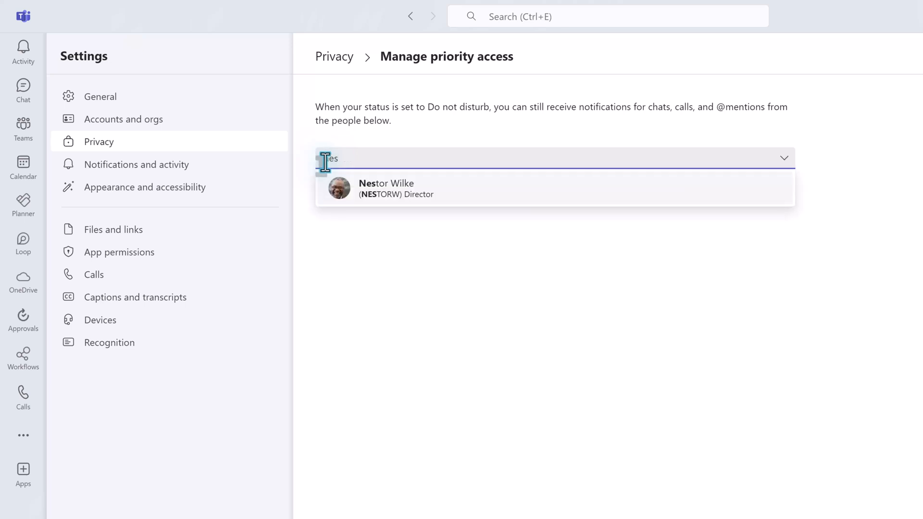
{"action": "type", "text": "nes"}
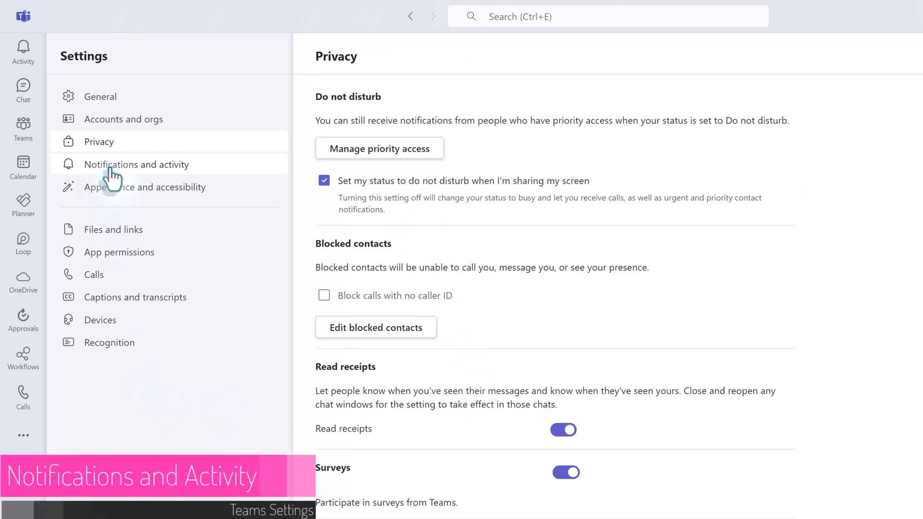
Step: In Notifications and activity, toggle 'Mute all notifications' on, then back off
{"action": "left_click", "coordinate": [136, 165]}
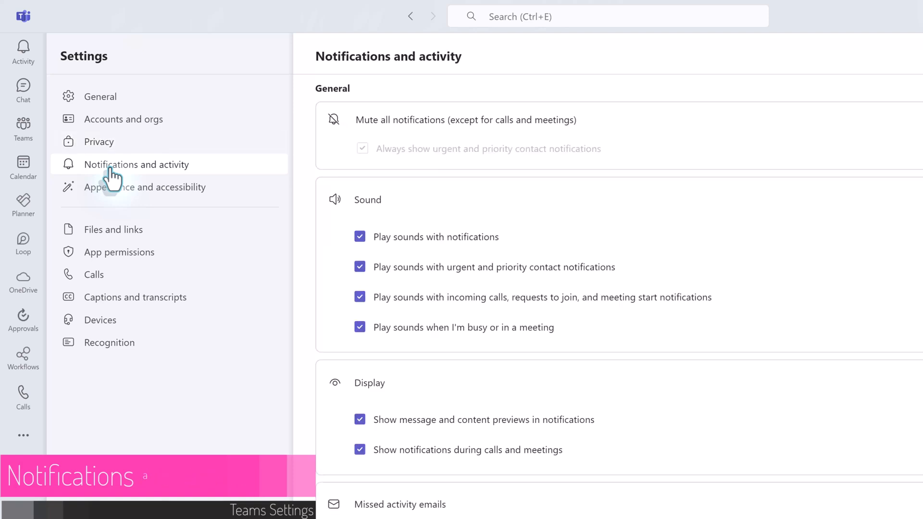
{"action": "left_click", "coordinate": [67, 164]}
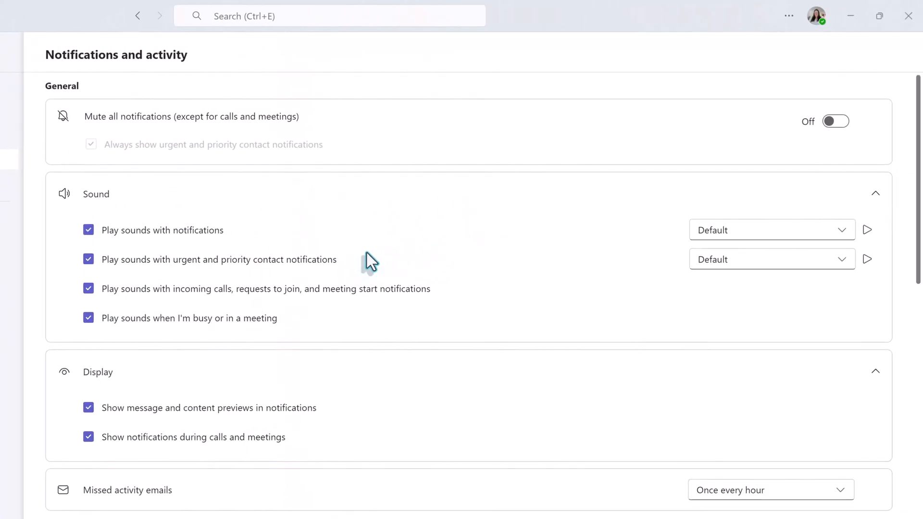
{"action": "mouse_move", "coordinate": [603, 151]}
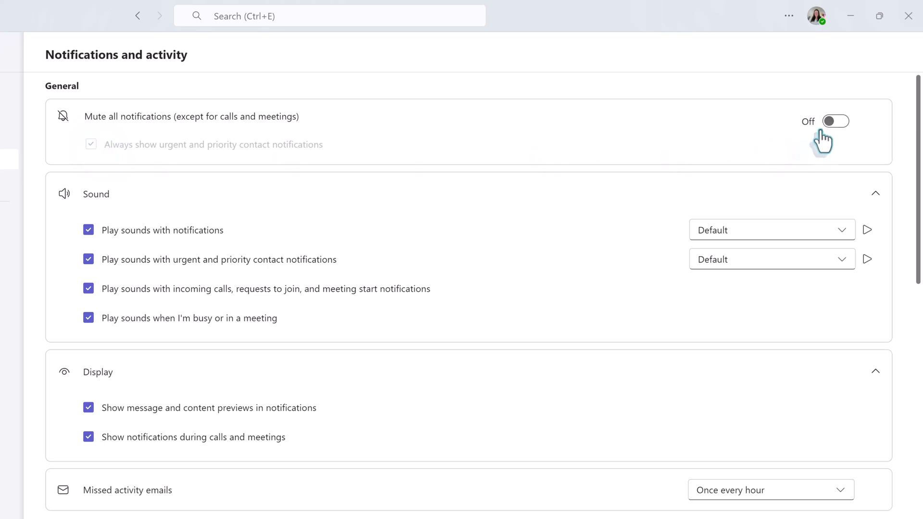
{"action": "mouse_move", "coordinate": [830, 136]}
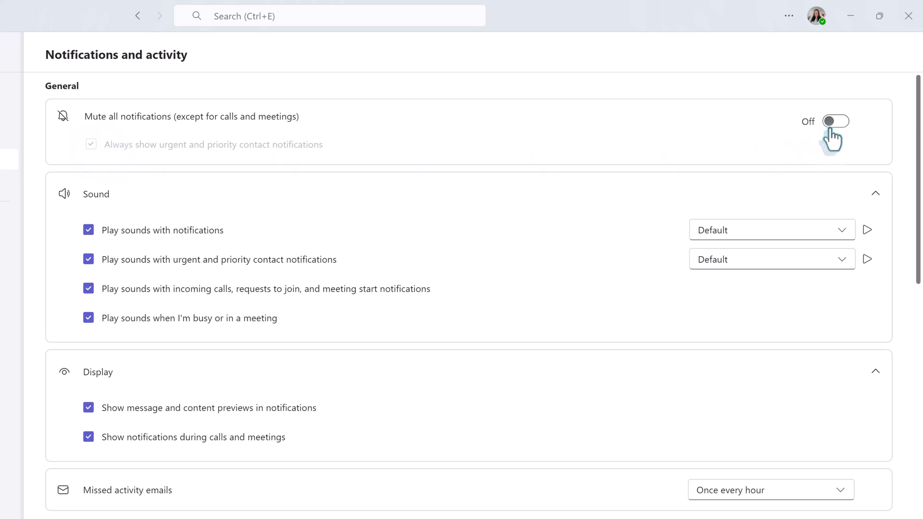
{"action": "left_click", "coordinate": [834, 122]}
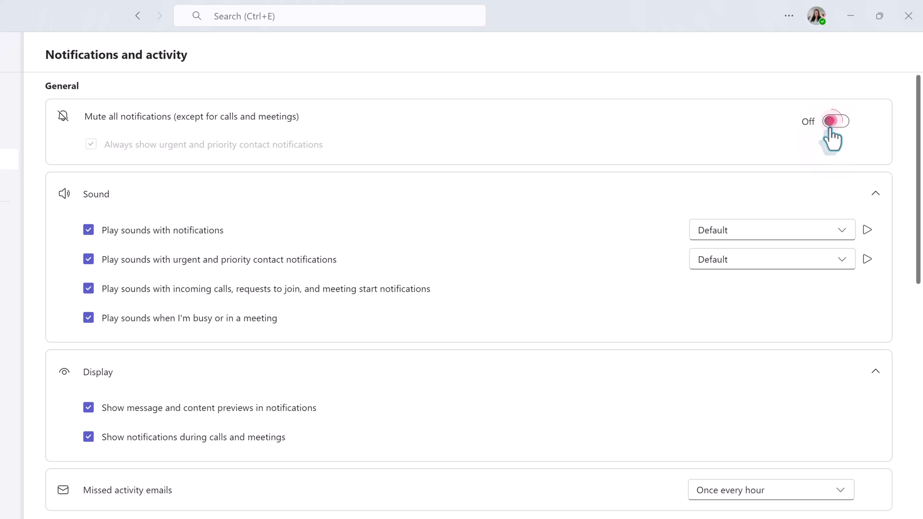
{"action": "left_click", "coordinate": [833, 121]}
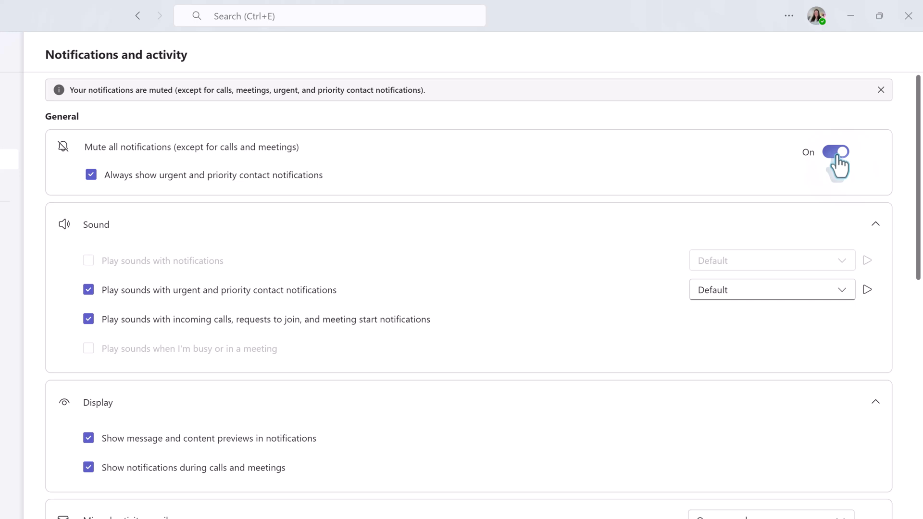
{"action": "left_click", "coordinate": [835, 152]}
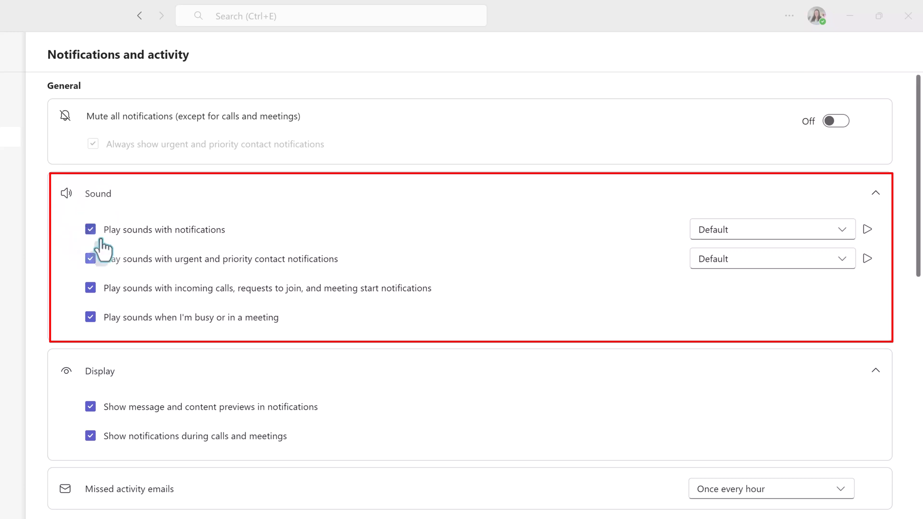
{"action": "mouse_move", "coordinate": [224, 275]}
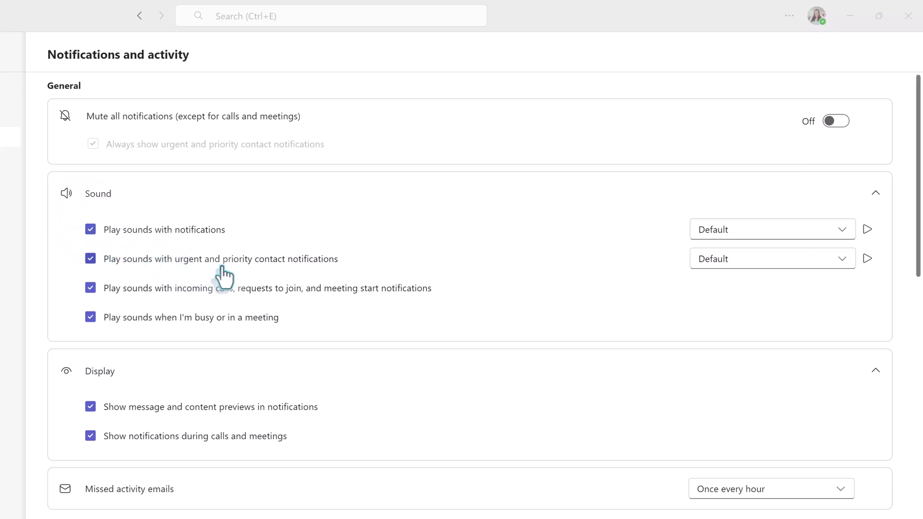
{"action": "mouse_move", "coordinate": [274, 268]}
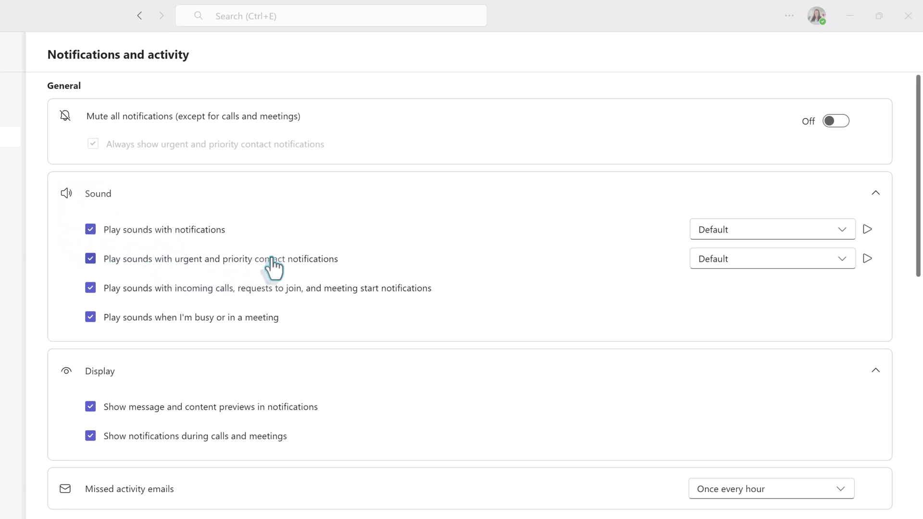
{"action": "mouse_move", "coordinate": [774, 247]}
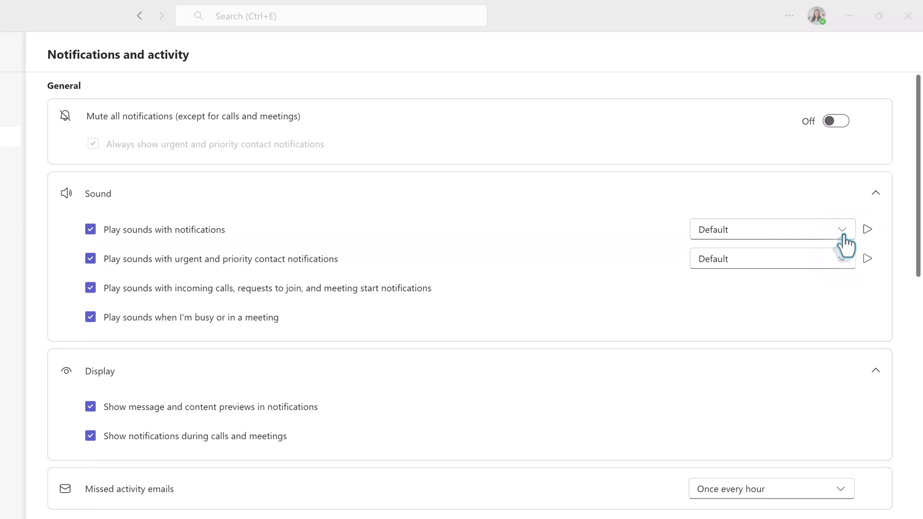
Step: Keep both notification sounds at Default and uncheck 'Play sounds when I'm busy or in a meeting'
{"action": "left_click", "coordinate": [841, 229]}
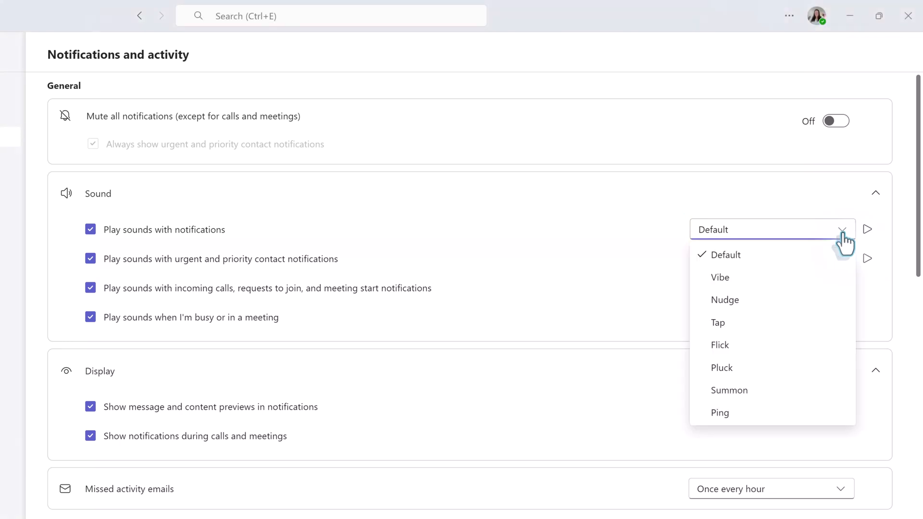
{"action": "mouse_move", "coordinate": [777, 338]}
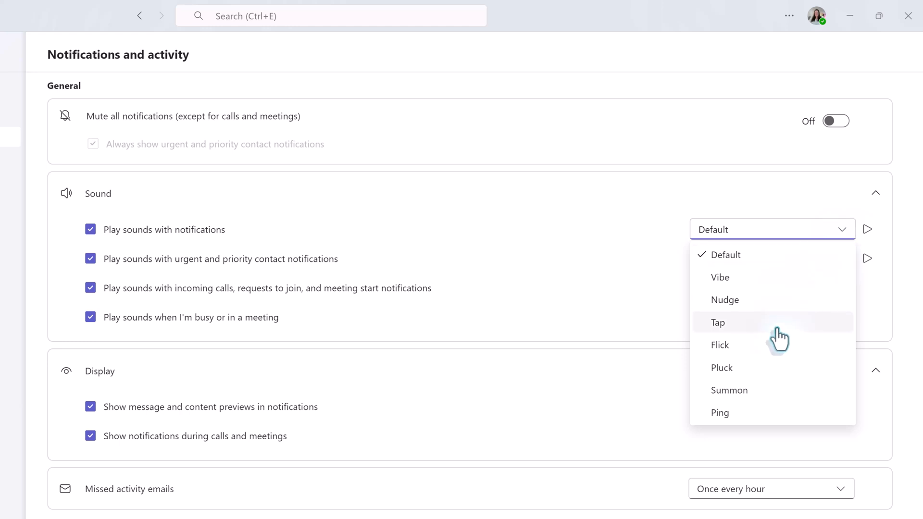
{"action": "mouse_move", "coordinate": [773, 400]}
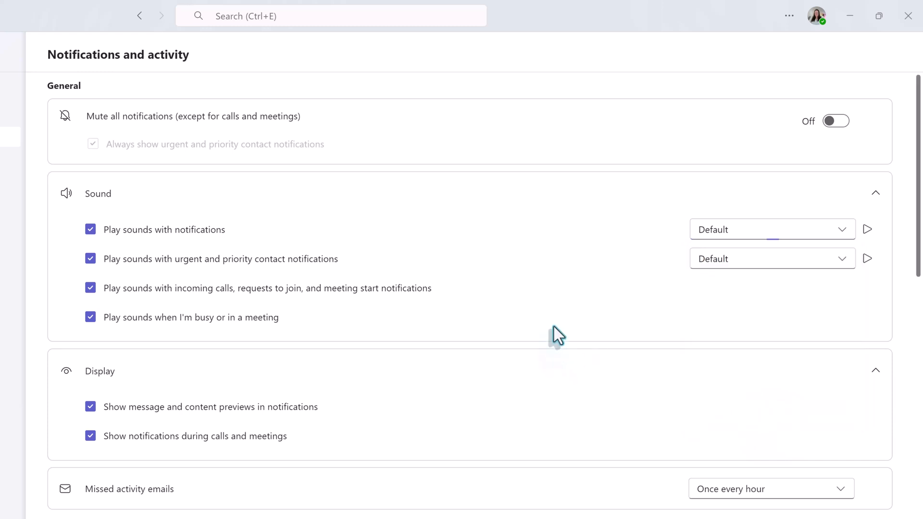
{"action": "left_click", "coordinate": [838, 259]}
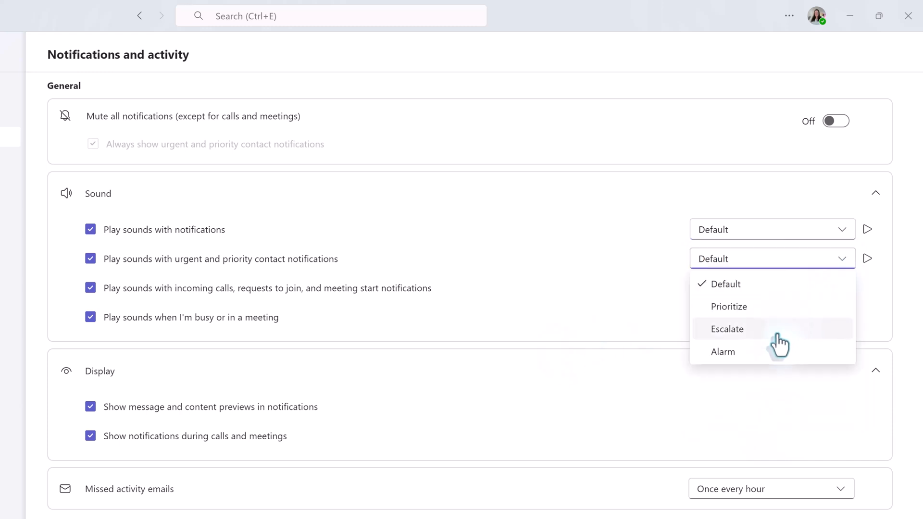
{"action": "mouse_move", "coordinate": [524, 330]}
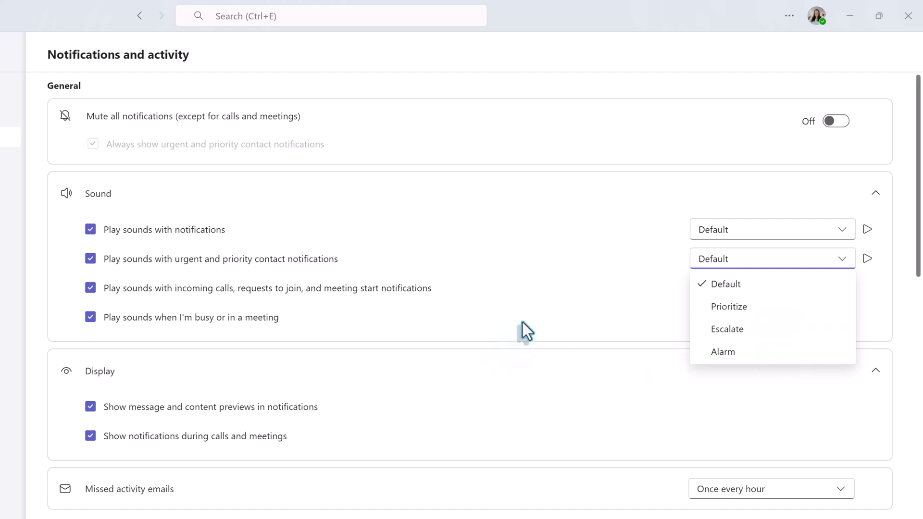
{"action": "left_click", "coordinate": [524, 328]}
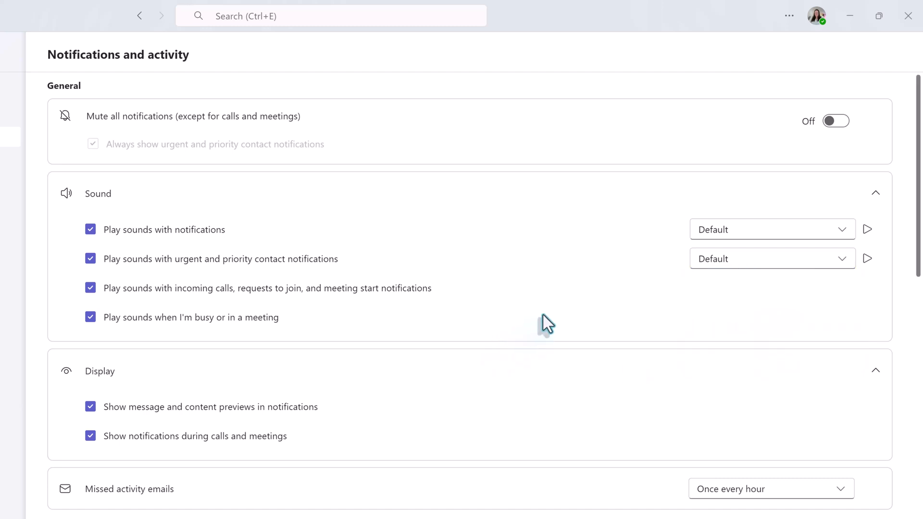
{"action": "mouse_move", "coordinate": [50, 323]}
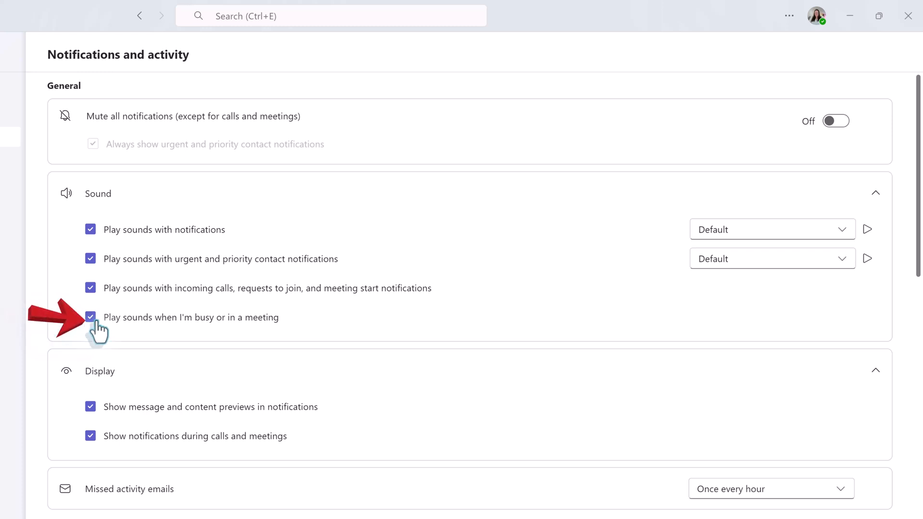
{"action": "left_click", "coordinate": [90, 316]}
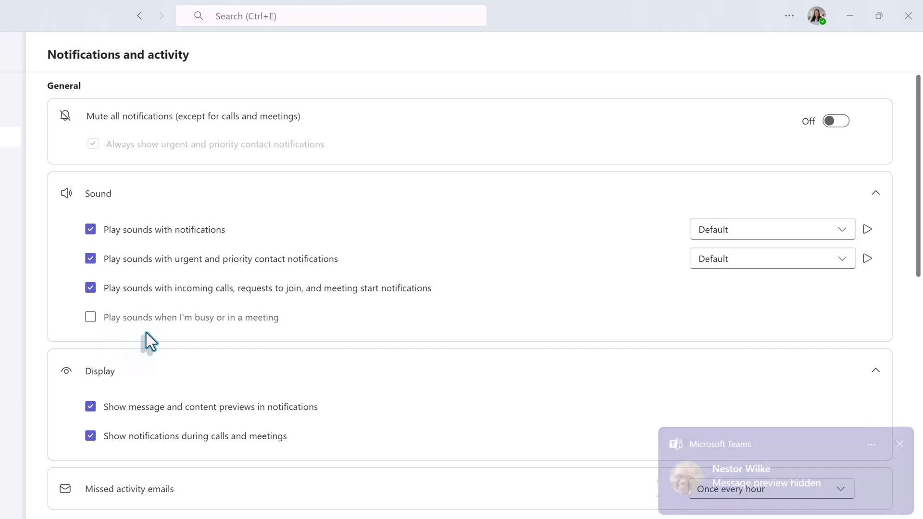
{"action": "mouse_move", "coordinate": [777, 316]}
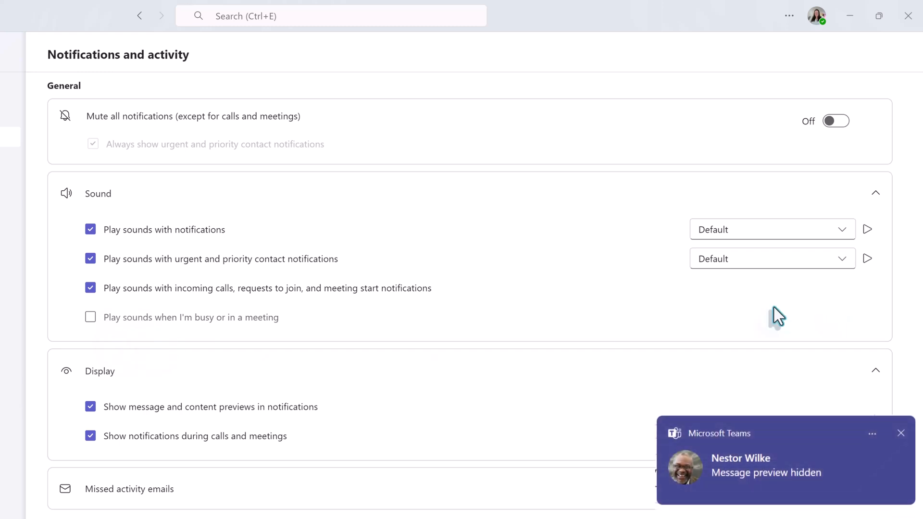
{"action": "scroll", "scroll_direction": "down", "scroll_amount": 3}
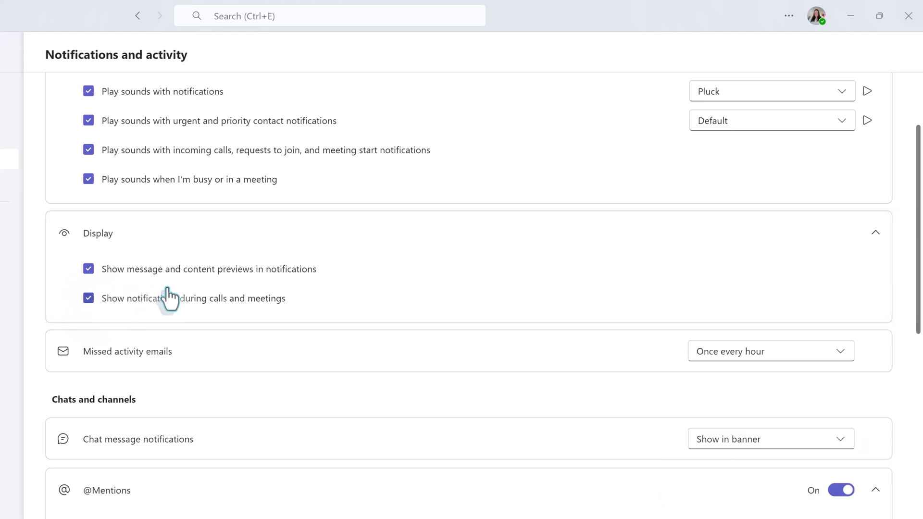
{"action": "mouse_move", "coordinate": [327, 297]}
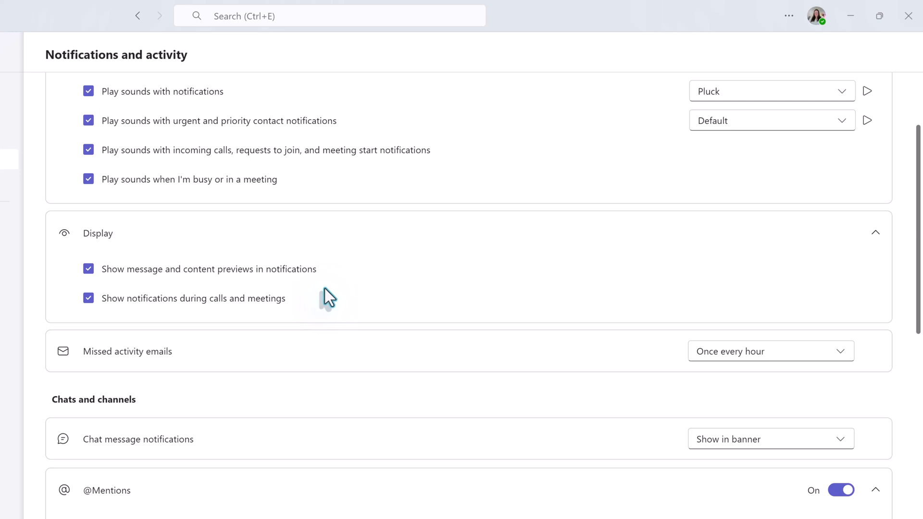
{"action": "mouse_move", "coordinate": [346, 293]}
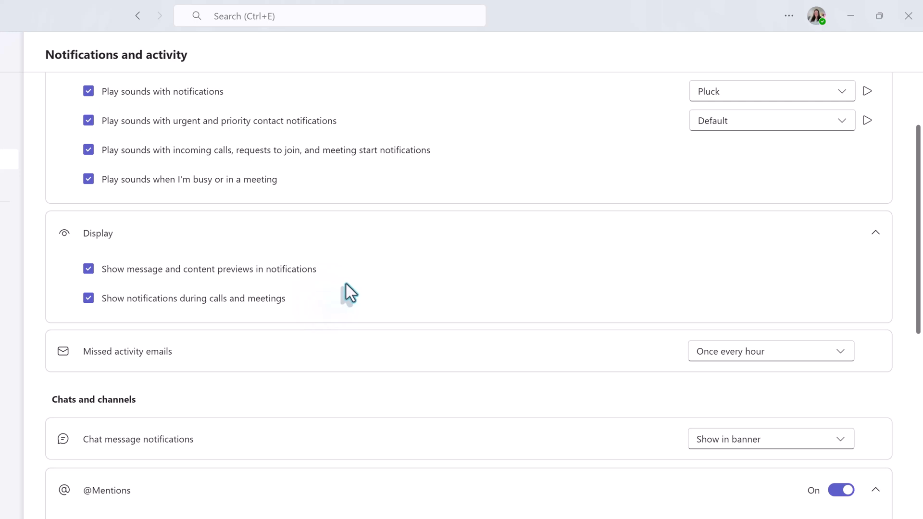
{"action": "mouse_move", "coordinate": [391, 356]}
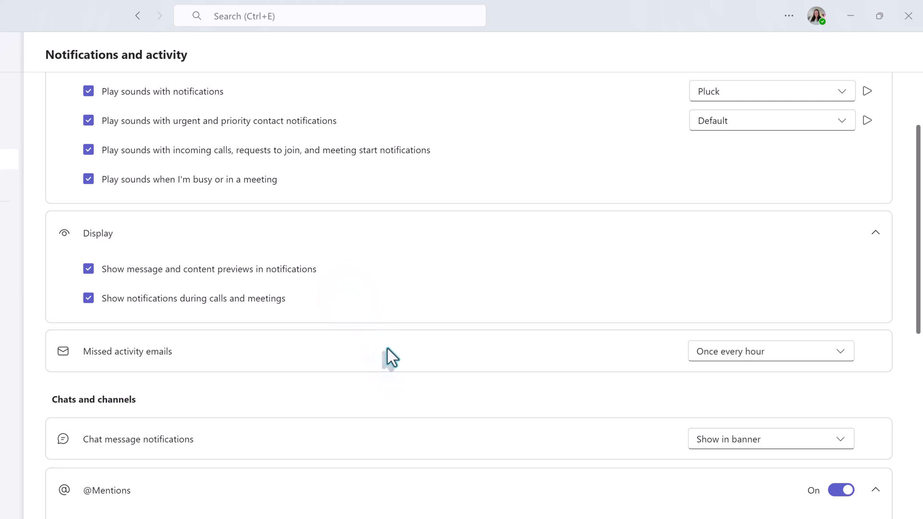
{"action": "scroll", "scroll_direction": "down", "scroll_amount": 3}
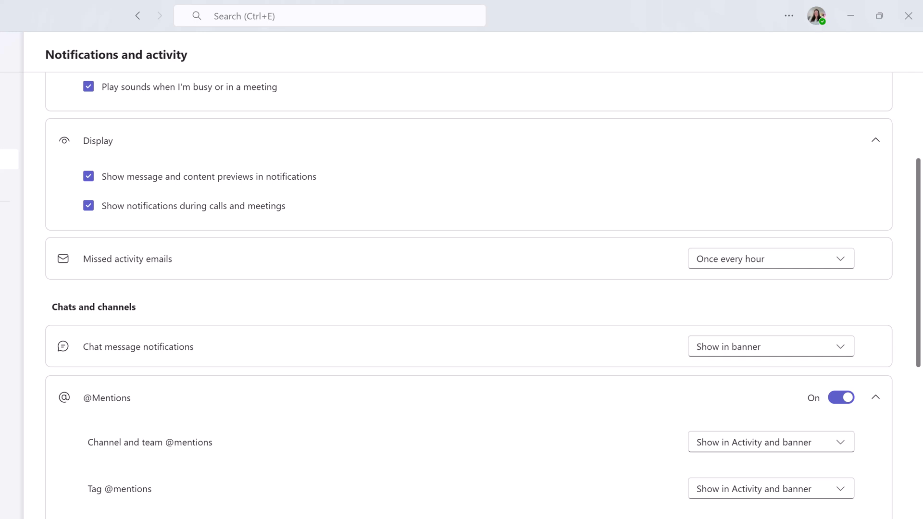
{"action": "mouse_move", "coordinate": [834, 277]}
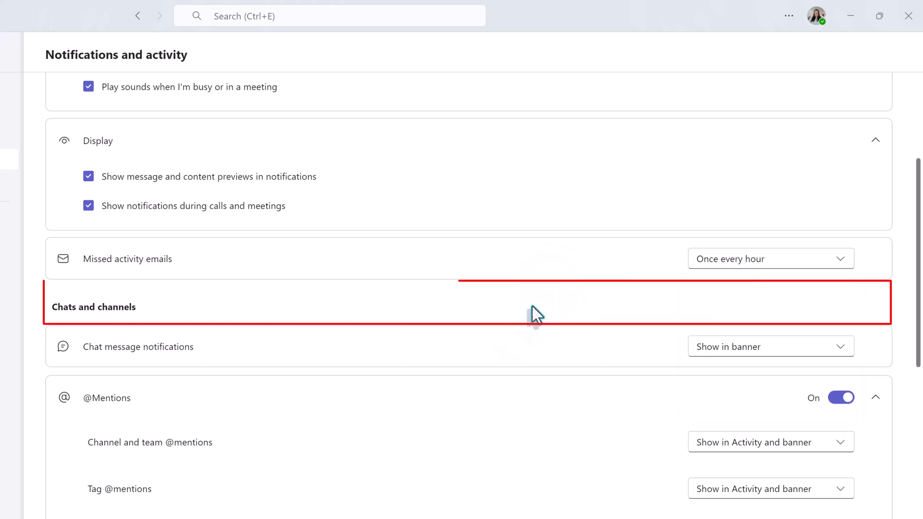
{"action": "mouse_move", "coordinate": [288, 374]}
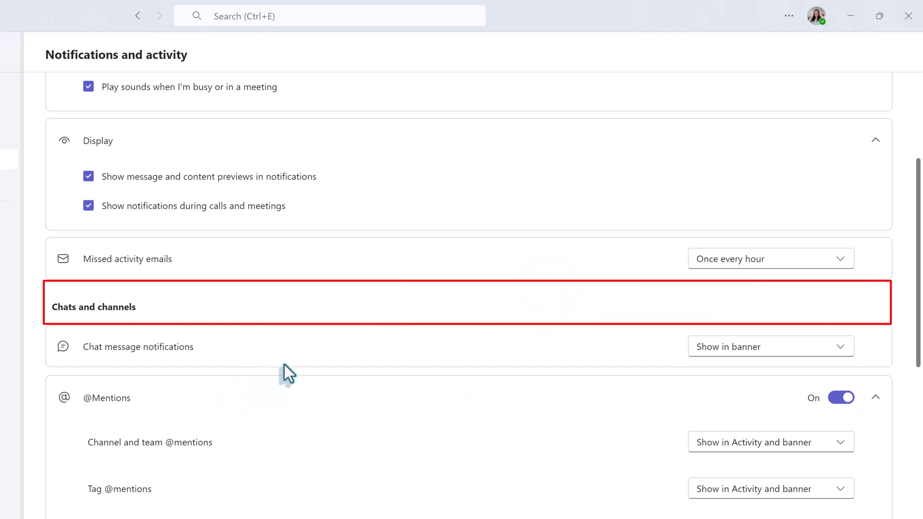
{"action": "mouse_move", "coordinate": [165, 321]}
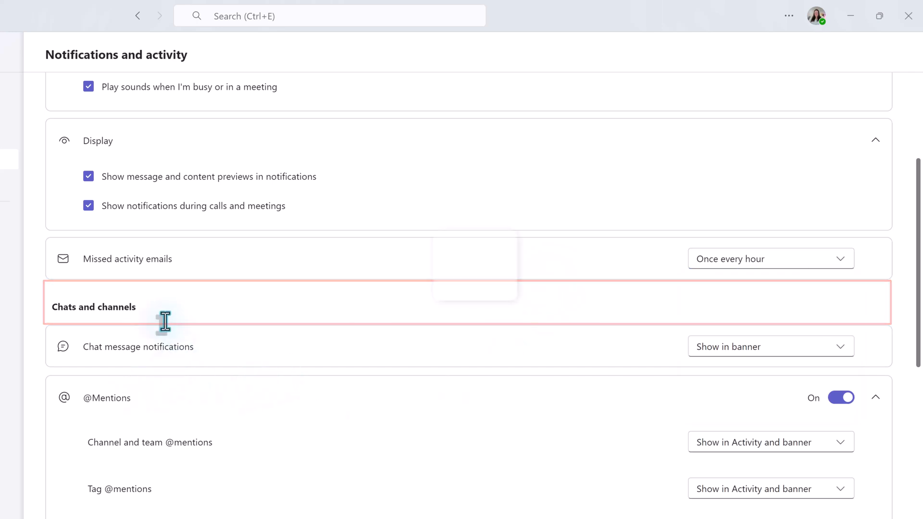
Step: Set Chat message notifications under Chats and channels to Off
{"action": "scroll", "scroll_direction": "down", "scroll_amount": 3}
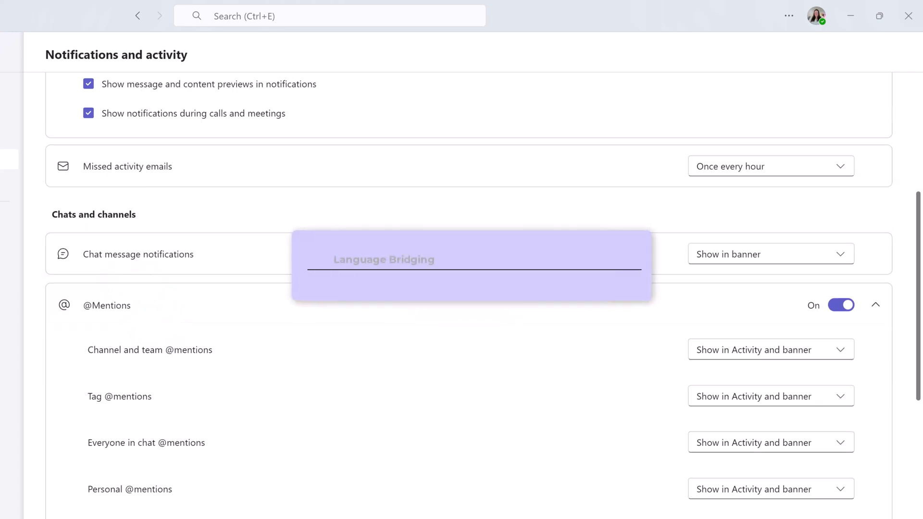
{"action": "type", "text": "Banner: The pop up box  for Teams Notification"}
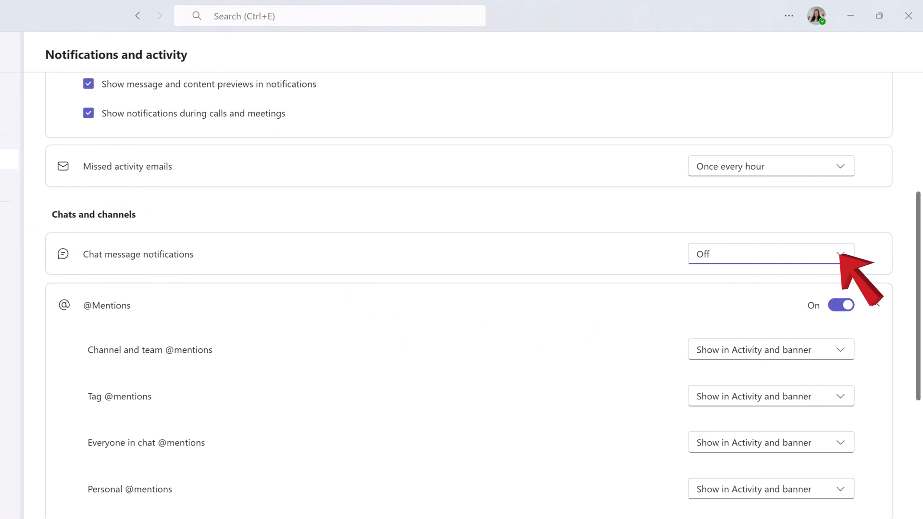
{"action": "left_click", "coordinate": [835, 253]}
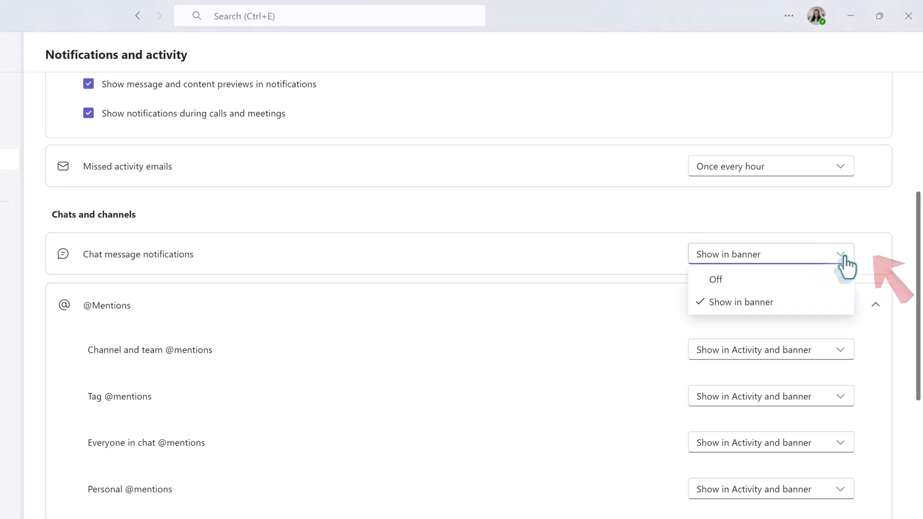
{"action": "left_click", "coordinate": [716, 278]}
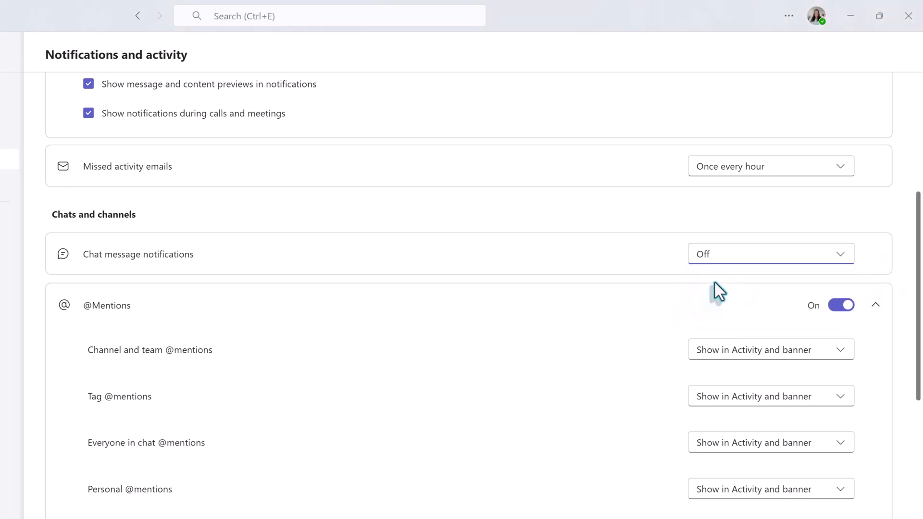
{"action": "mouse_move", "coordinate": [711, 306]}
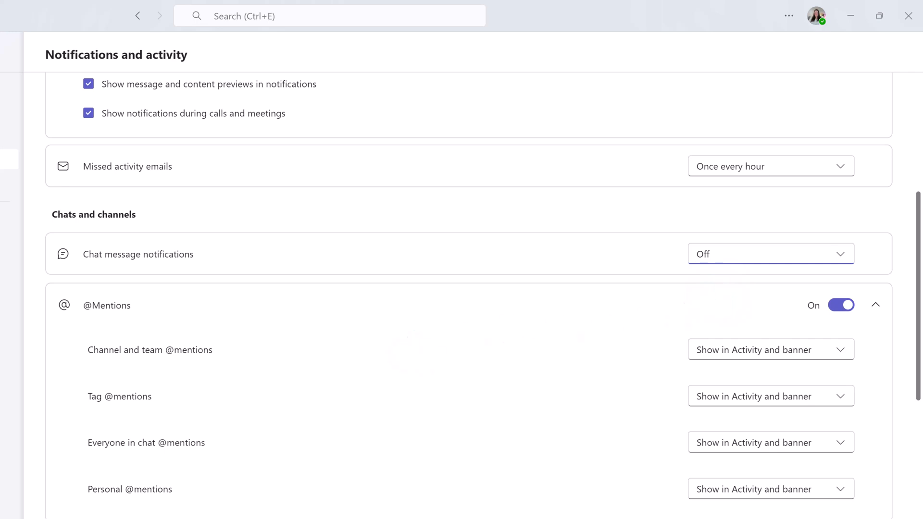
{"action": "scroll", "scroll_direction": "down", "scroll_amount": 3}
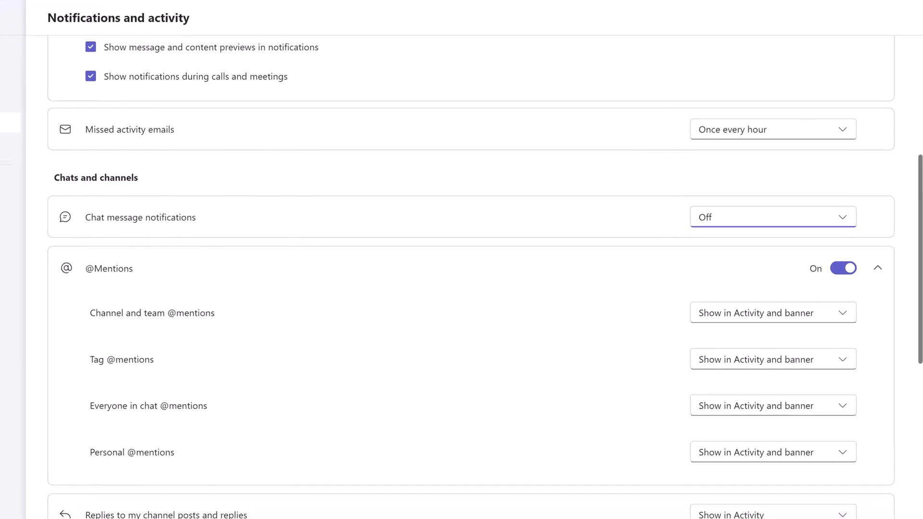
{"action": "scroll", "scroll_direction": "down", "scroll_amount": 3}
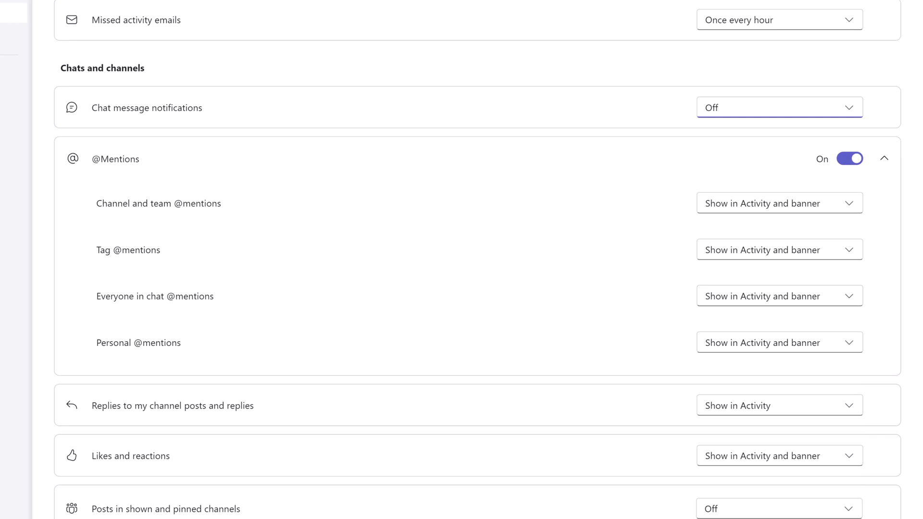
{"action": "scroll", "scroll_direction": "down", "scroll_amount": 3}
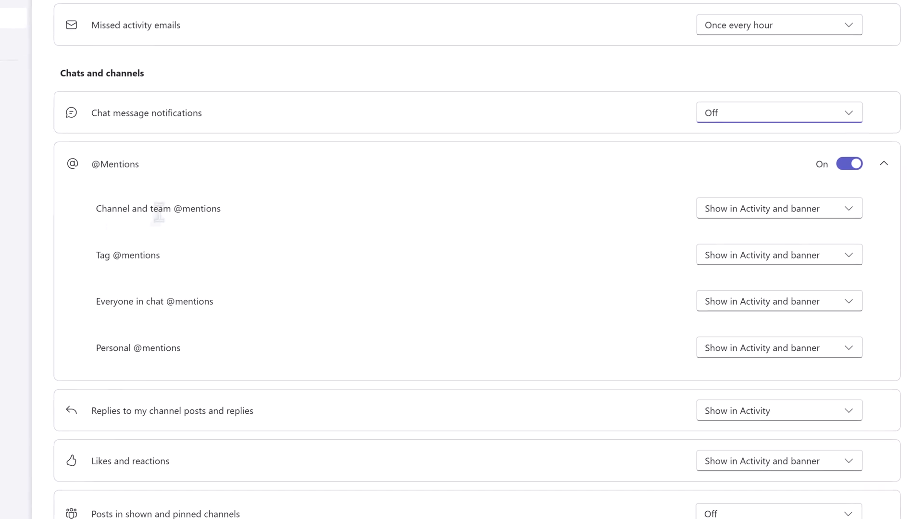
{"action": "scroll", "scroll_direction": "up", "scroll_amount": 3}
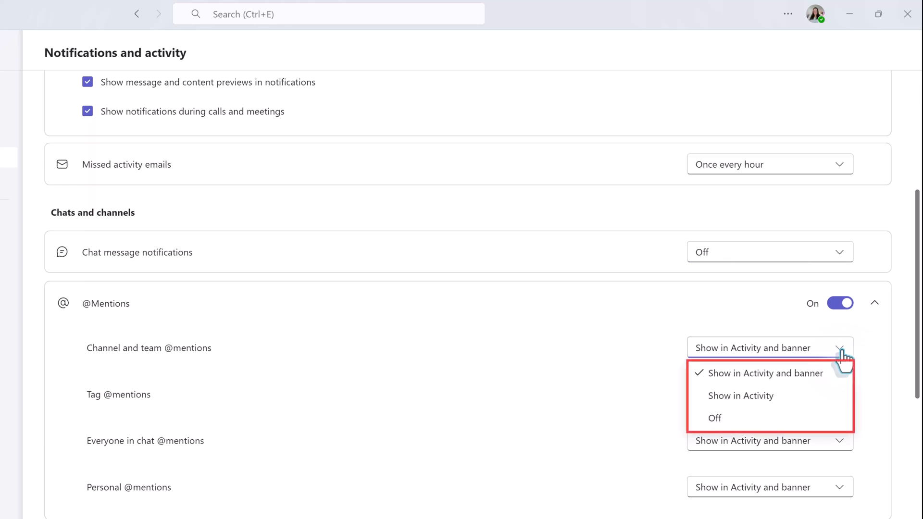
{"action": "mouse_move", "coordinate": [761, 388]}
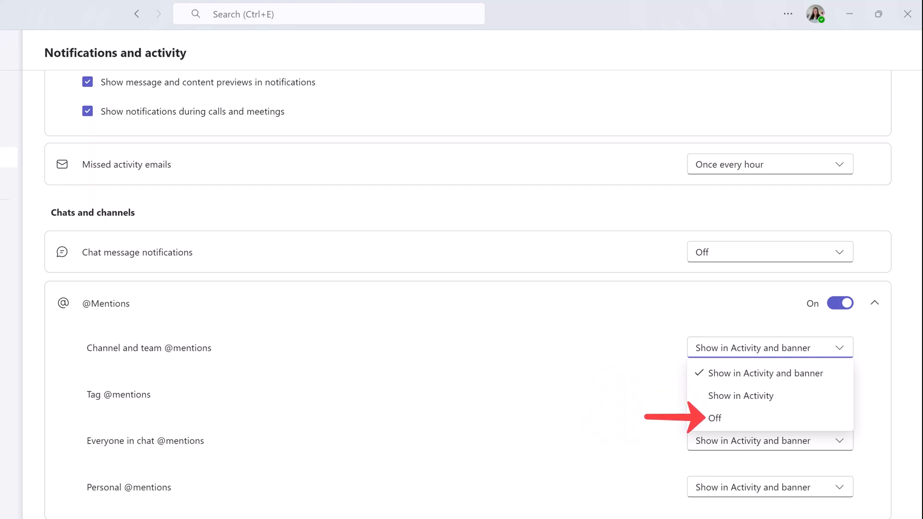
{"action": "mouse_move", "coordinate": [546, 421]}
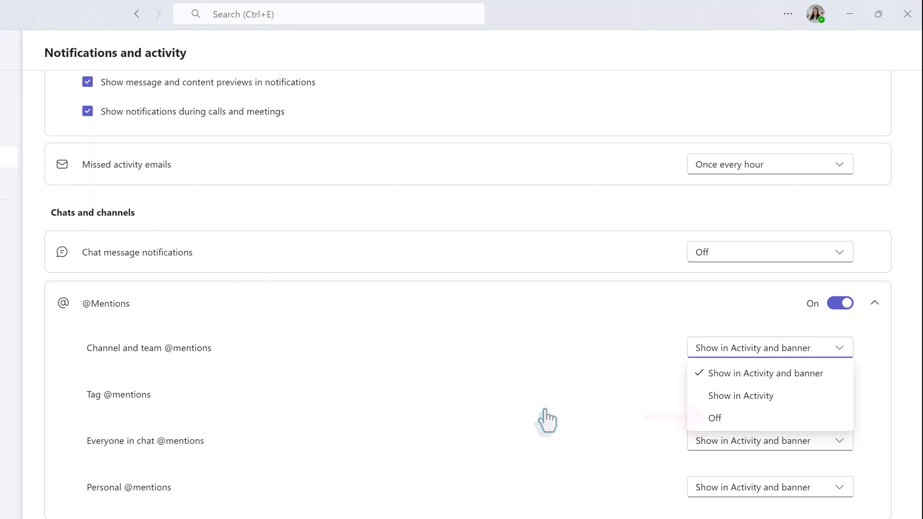
{"action": "left_click", "coordinate": [740, 395]}
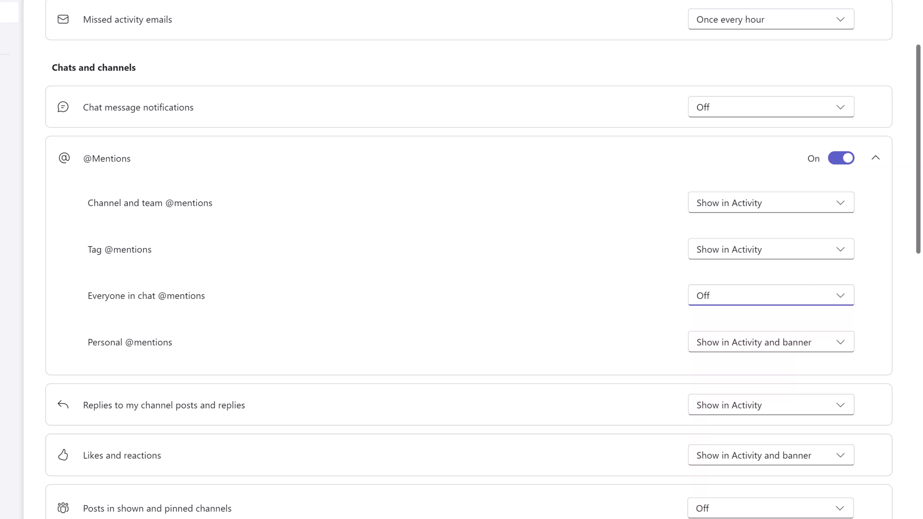
{"action": "scroll", "scroll_direction": "down", "scroll_amount": 3}
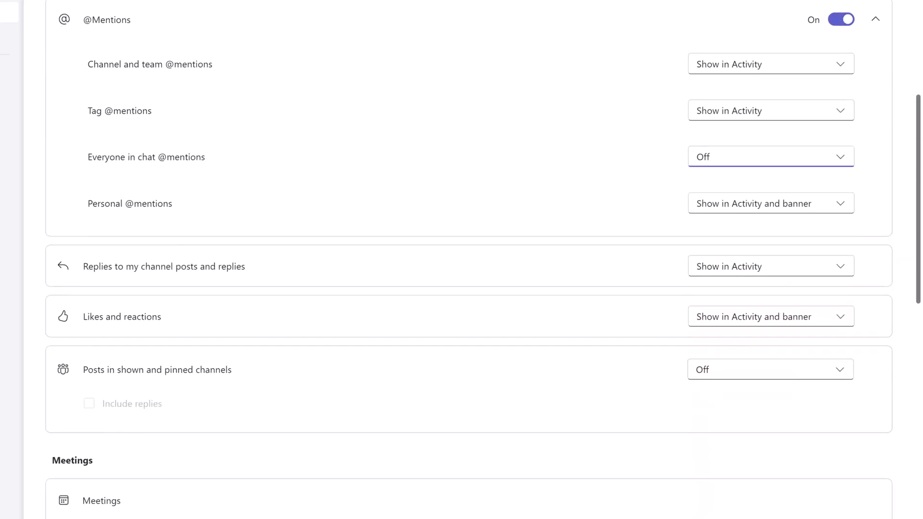
{"action": "scroll", "scroll_direction": "down", "scroll_amount": 3}
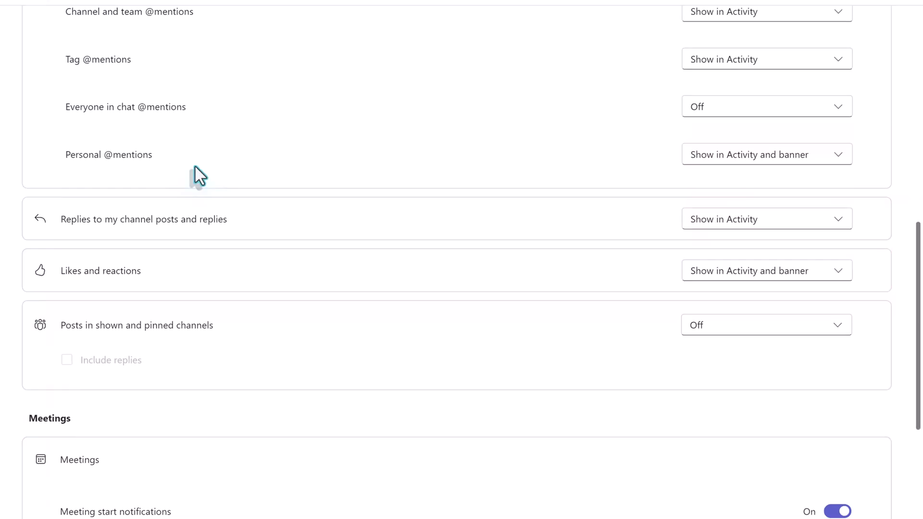
{"action": "scroll", "scroll_direction": "down", "scroll_amount": 3}
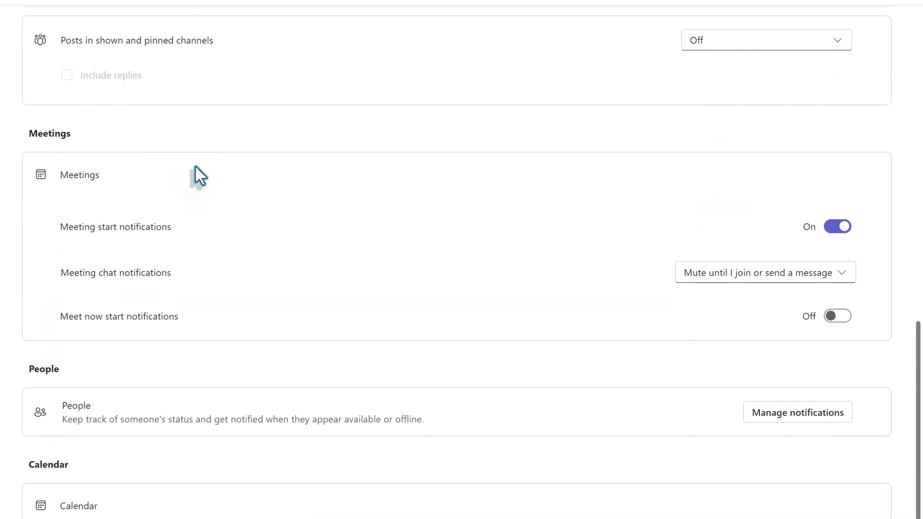
{"action": "scroll", "scroll_direction": "down", "scroll_amount": 3}
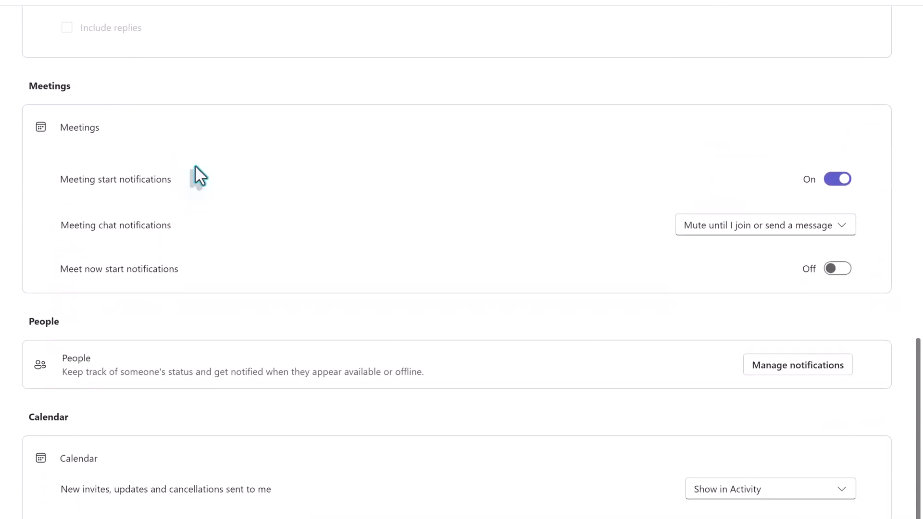
{"action": "mouse_move", "coordinate": [202, 180]}
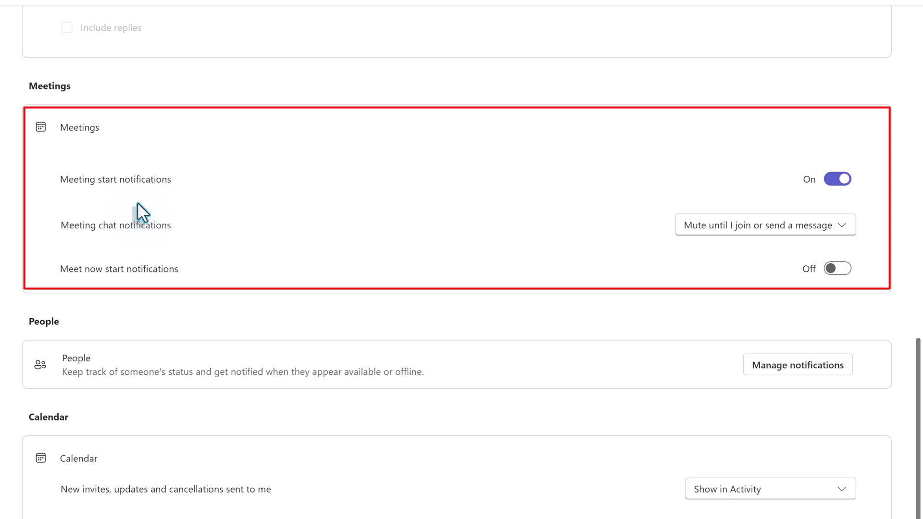
{"action": "scroll", "scroll_direction": "down", "scroll_amount": 3}
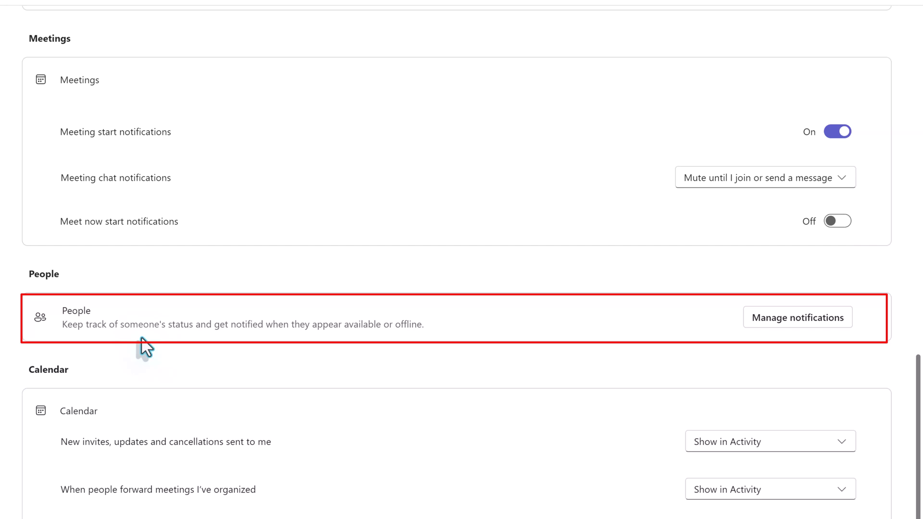
{"action": "scroll", "scroll_direction": "down", "scroll_amount": 3}
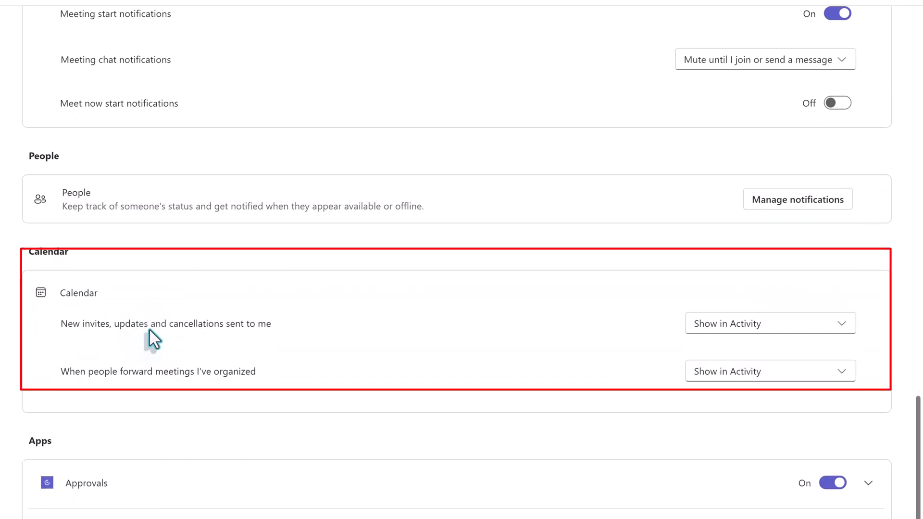
{"action": "scroll", "scroll_direction": "down", "scroll_amount": 3}
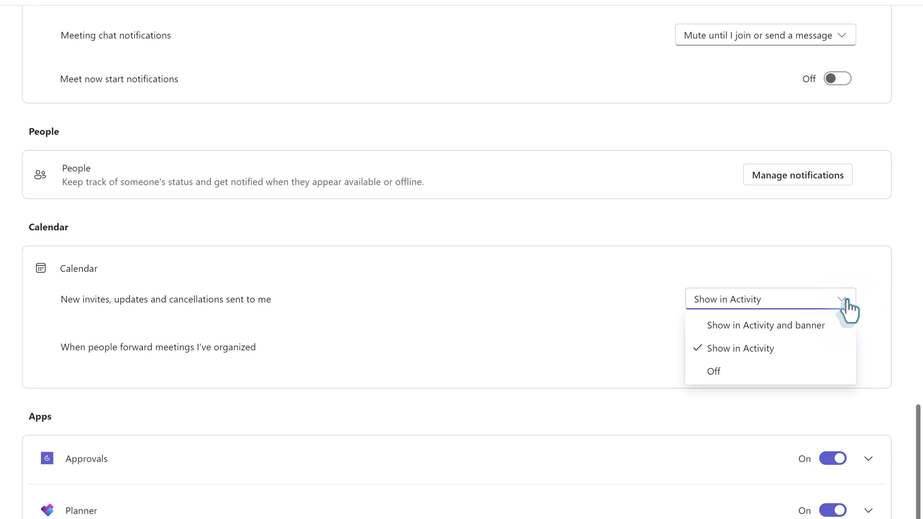
{"action": "left_click", "coordinate": [733, 348]}
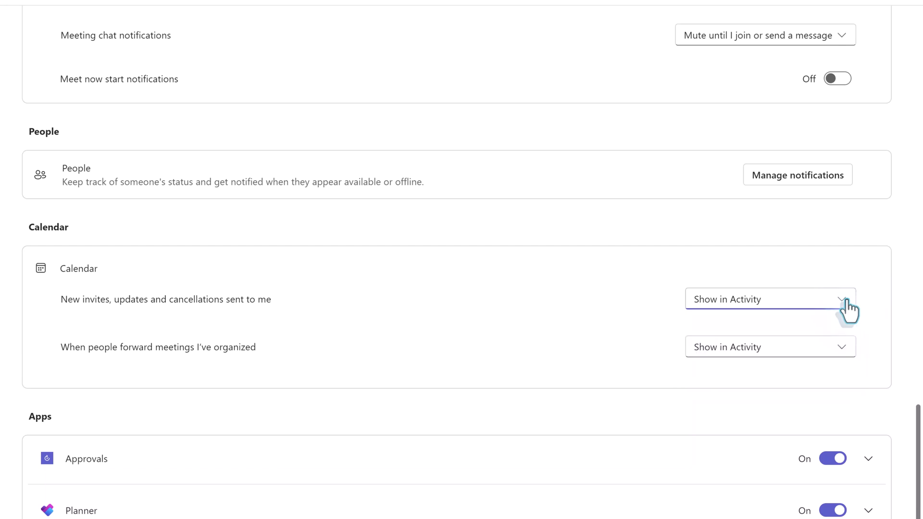
{"action": "scroll", "scroll_direction": "down", "scroll_amount": 3}
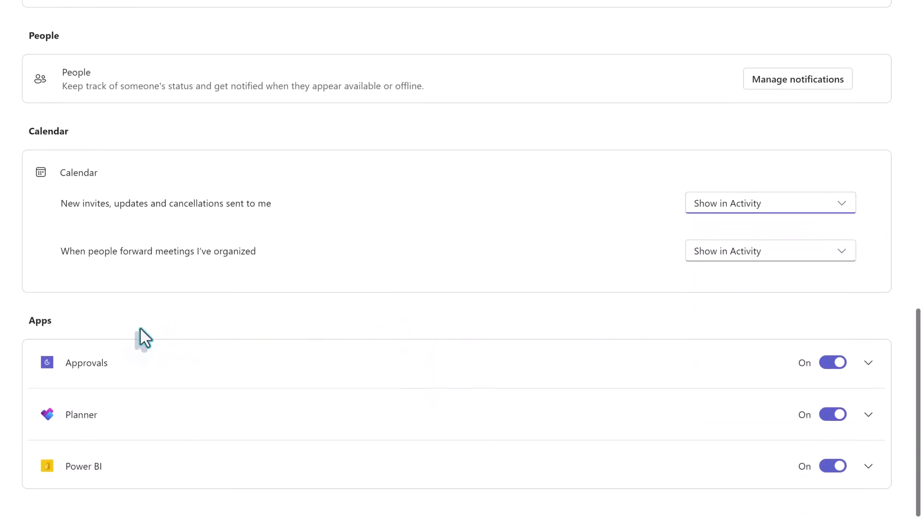
{"action": "mouse_move", "coordinate": [20, 357]}
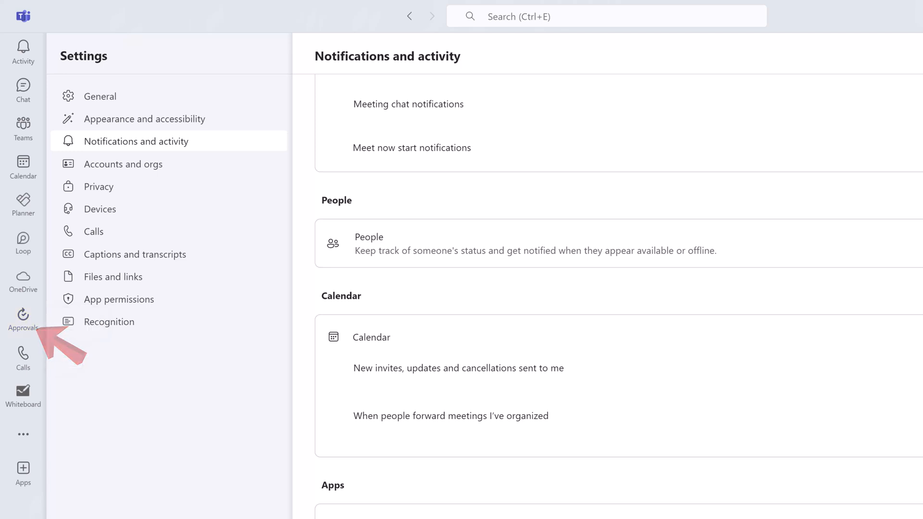
{"action": "mouse_move", "coordinate": [23, 281]}
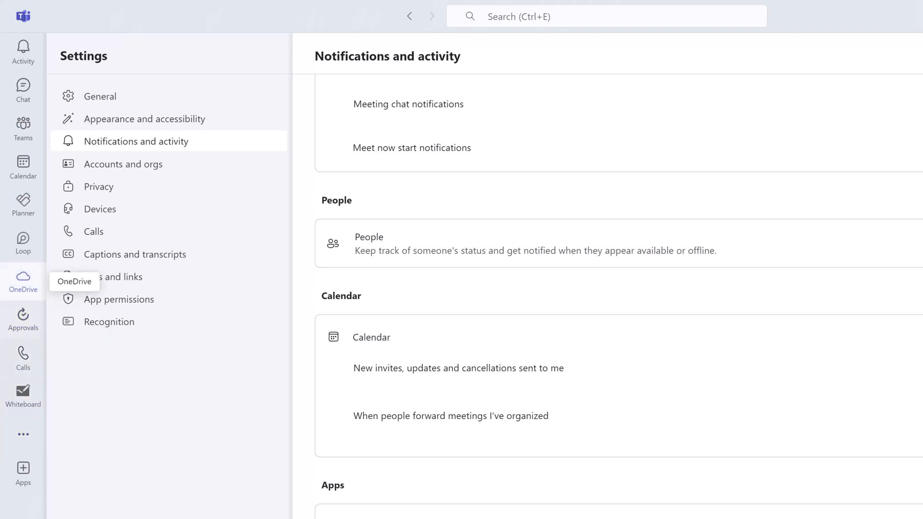
{"action": "scroll", "scroll_direction": "up", "scroll_amount": 3}
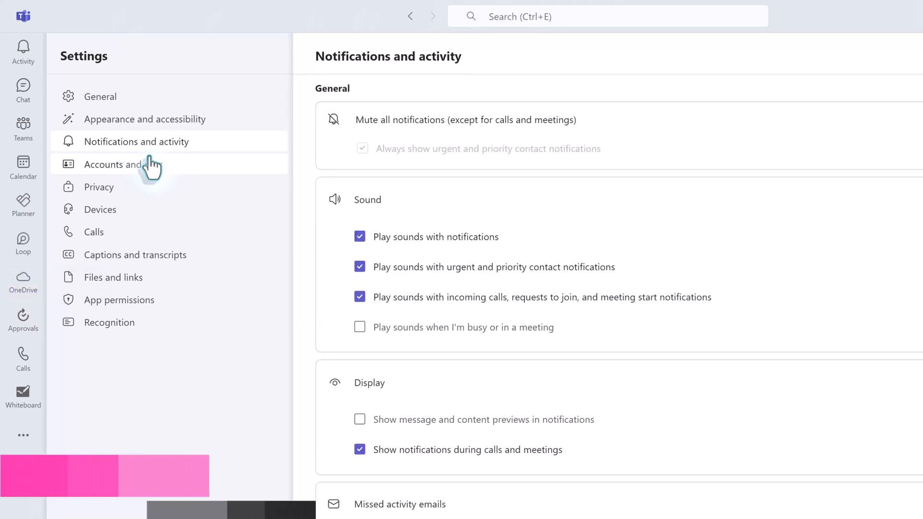
{"action": "left_click", "coordinate": [100, 209]}
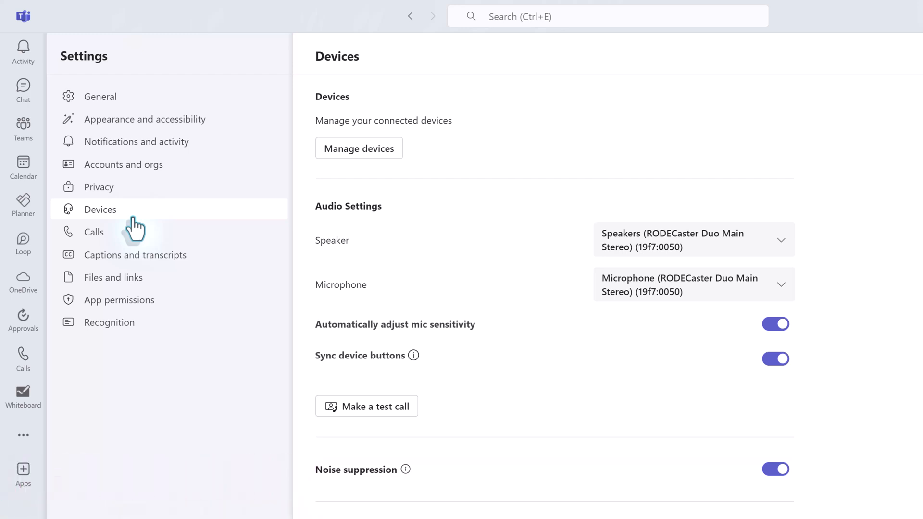
{"action": "mouse_move", "coordinate": [273, 260]}
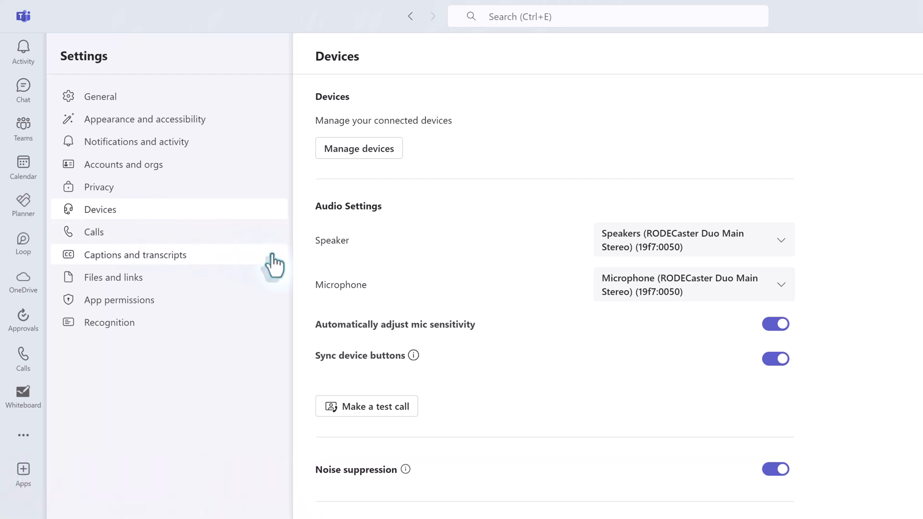
{"action": "mouse_move", "coordinate": [342, 228]}
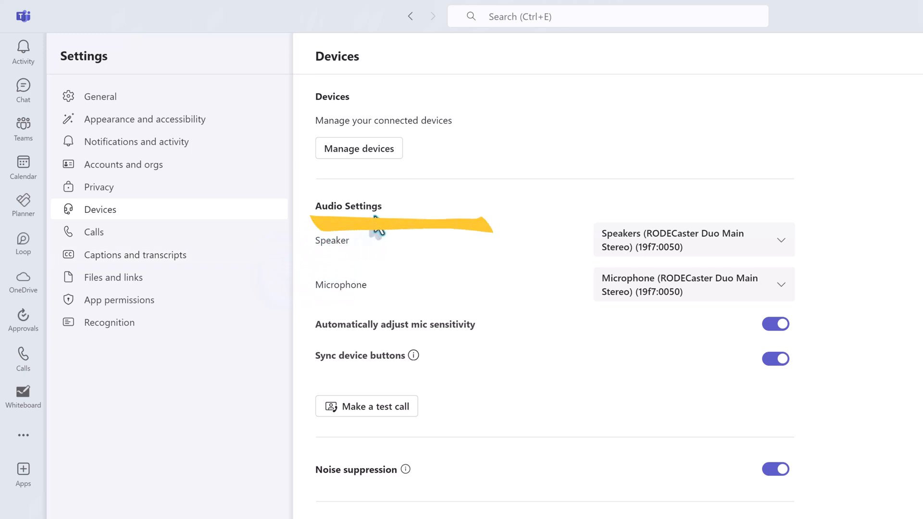
{"action": "mouse_move", "coordinate": [387, 237]}
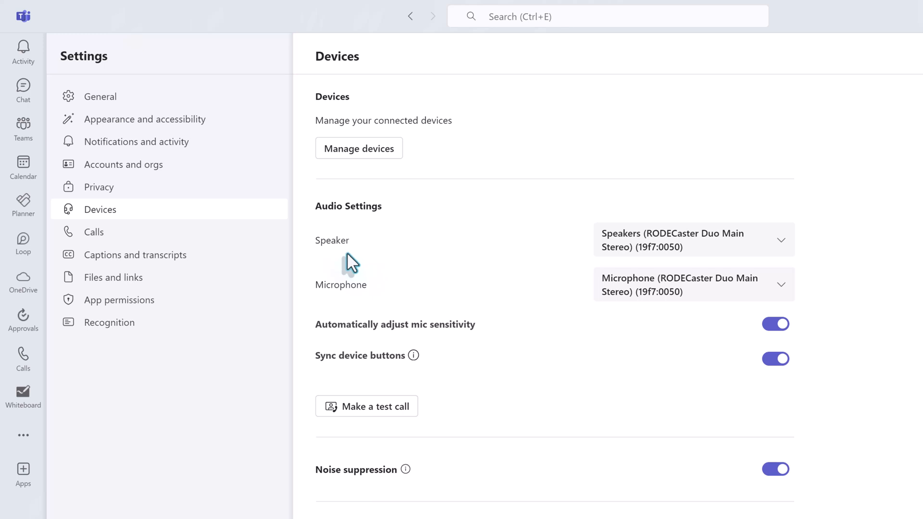
{"action": "mouse_move", "coordinate": [518, 292]}
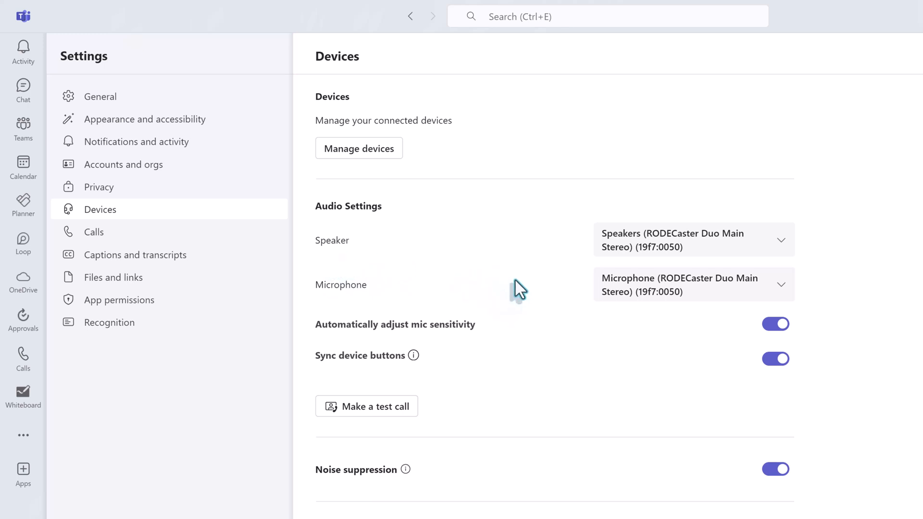
{"action": "mouse_move", "coordinate": [756, 274]}
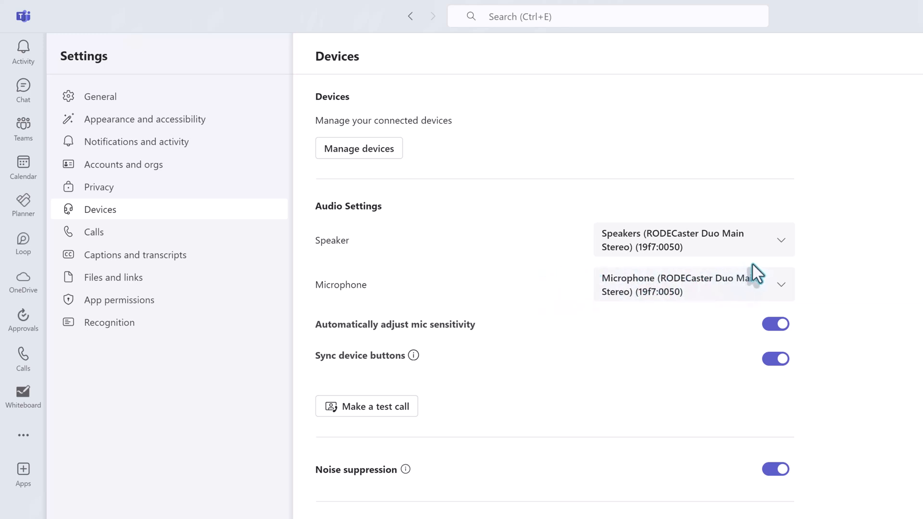
{"action": "mouse_move", "coordinate": [778, 267]}
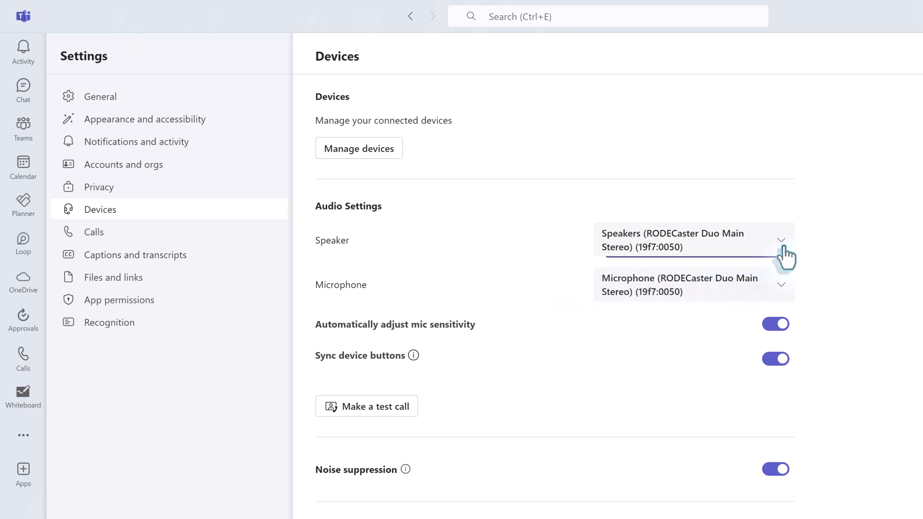
Step: Choose Speakers (Realtek High Definition Audio) and Microphone (Logitech BRIO) as audio devices
{"action": "left_click", "coordinate": [780, 241]}
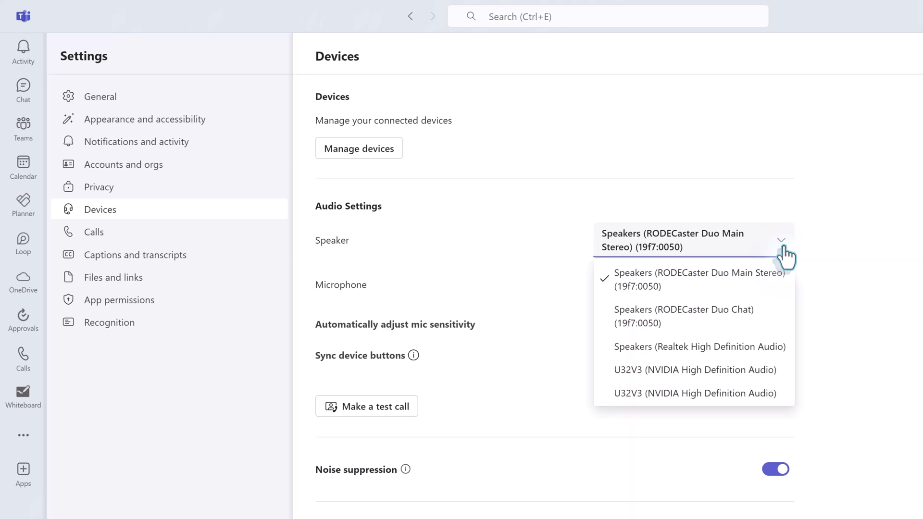
{"action": "mouse_move", "coordinate": [796, 347]}
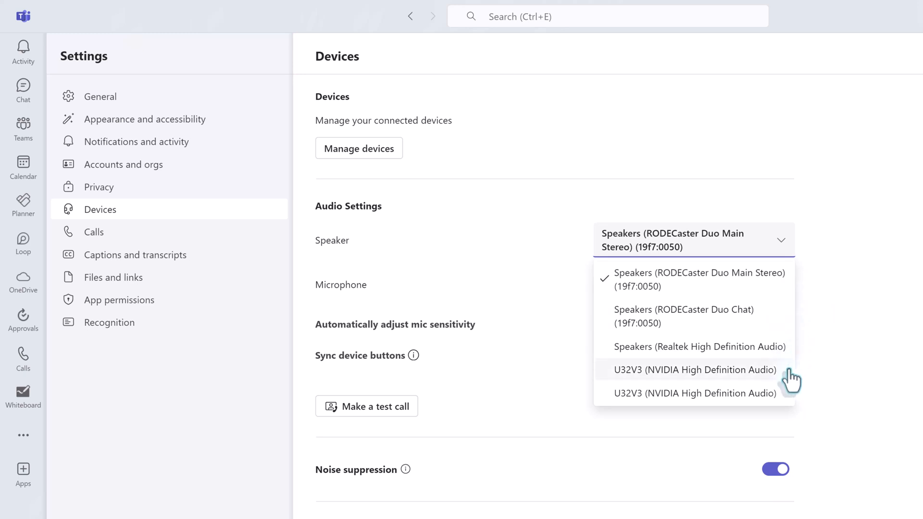
{"action": "mouse_move", "coordinate": [785, 353]}
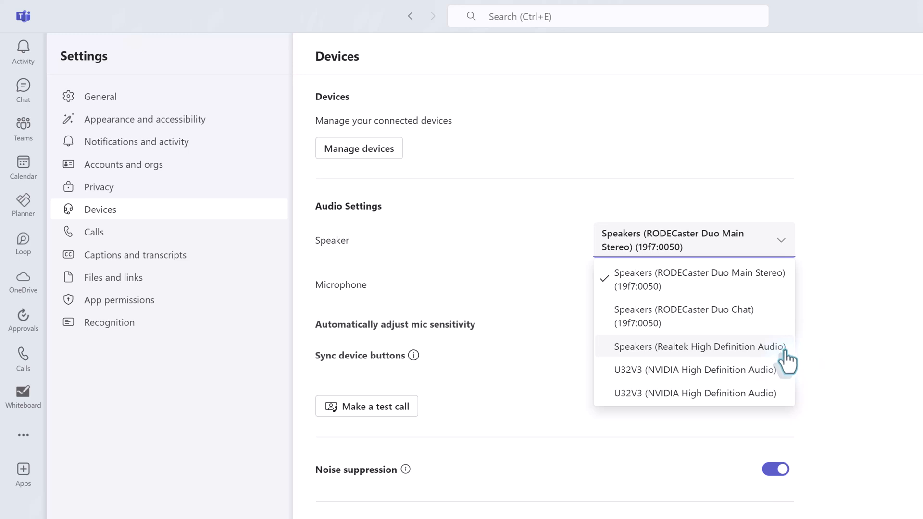
{"action": "left_click", "coordinate": [692, 346]}
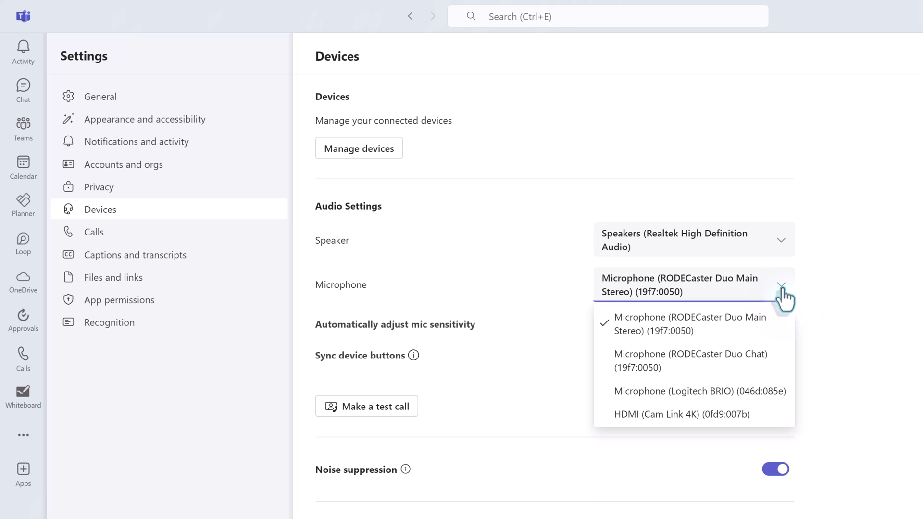
{"action": "mouse_move", "coordinate": [762, 401]}
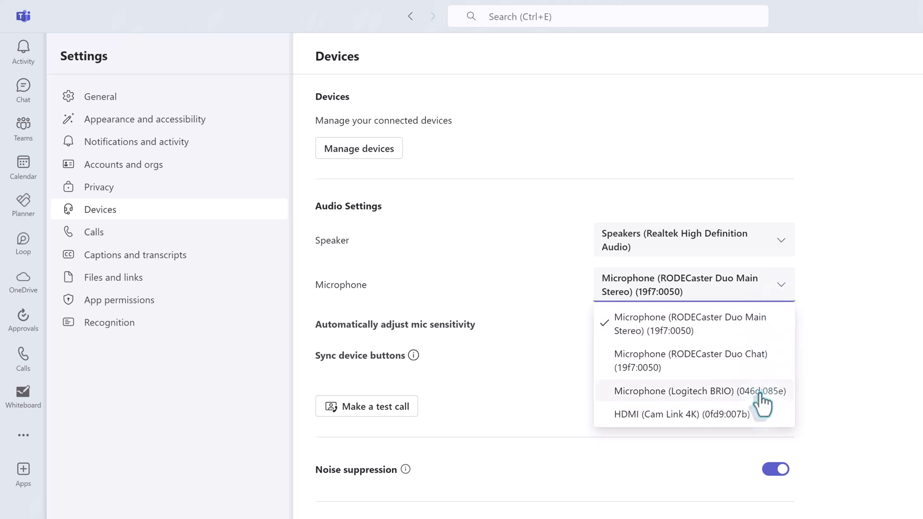
{"action": "left_click", "coordinate": [693, 390]}
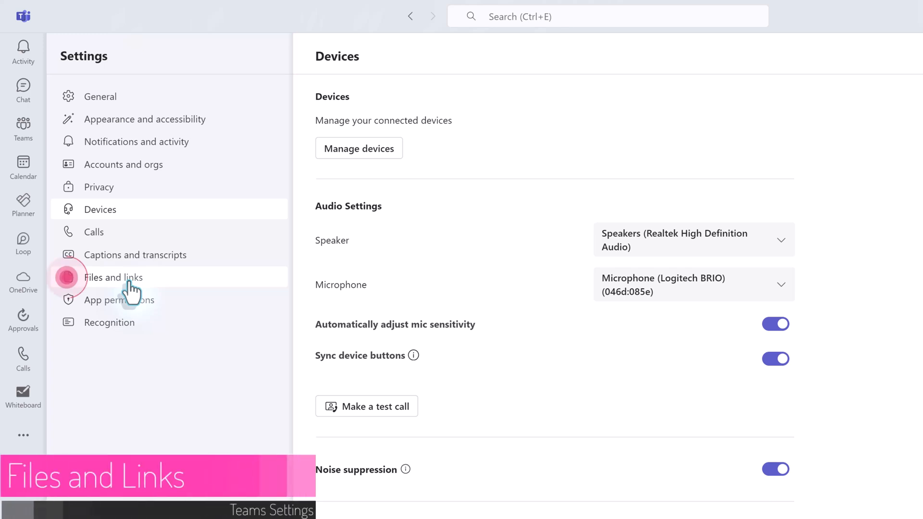
Step: Open Files and links, then cancel the Select Folder dialog, keeping Downloads as the download location
{"action": "left_click", "coordinate": [114, 277]}
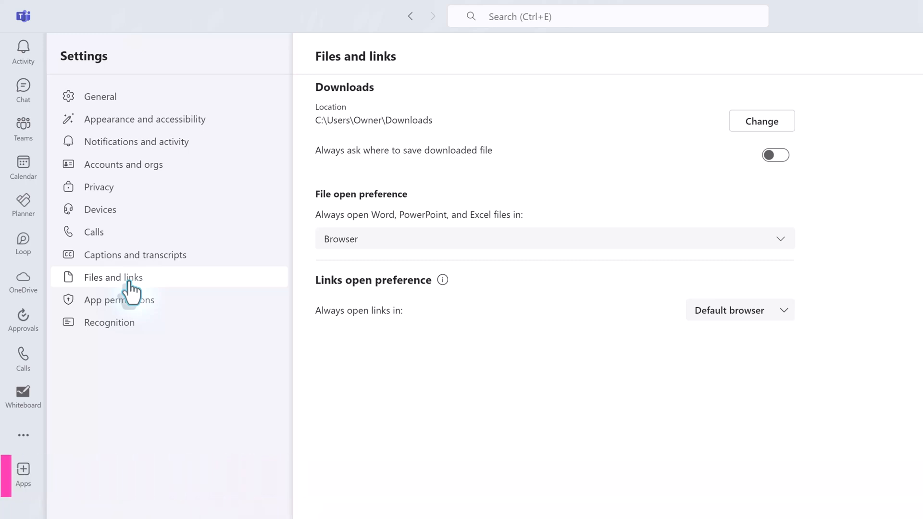
{"action": "mouse_move", "coordinate": [568, 196]}
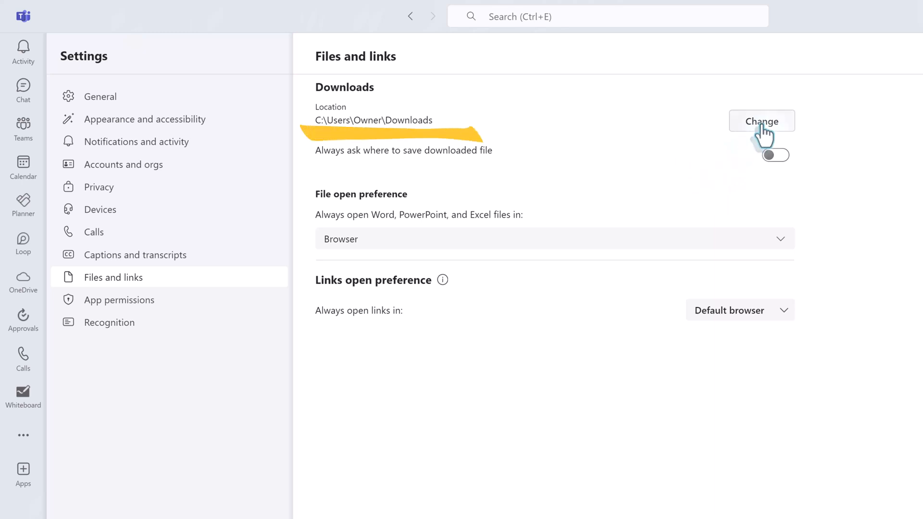
{"action": "left_click", "coordinate": [760, 121]}
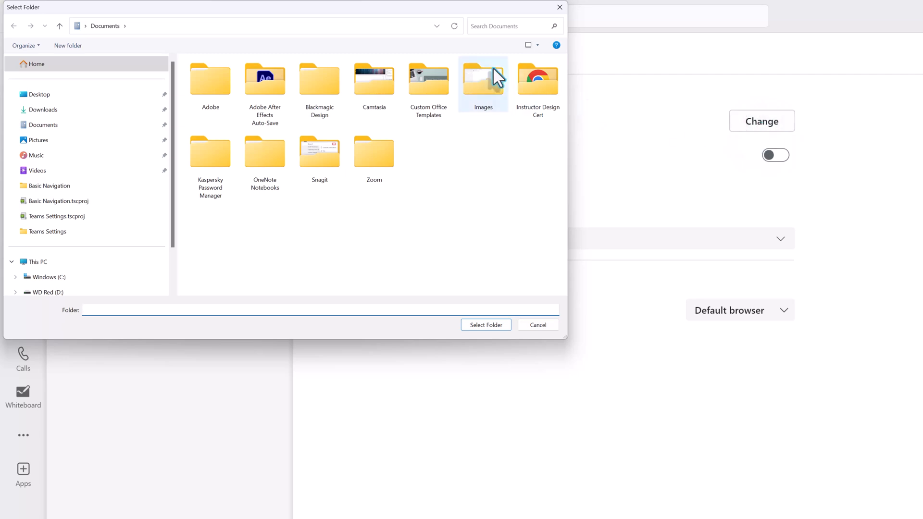
{"action": "left_click", "coordinate": [537, 325]}
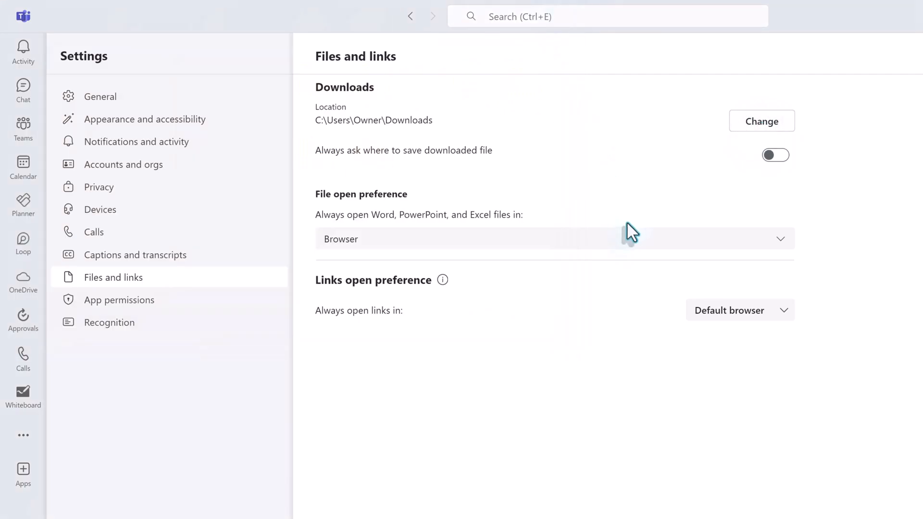
{"action": "mouse_move", "coordinate": [713, 207]}
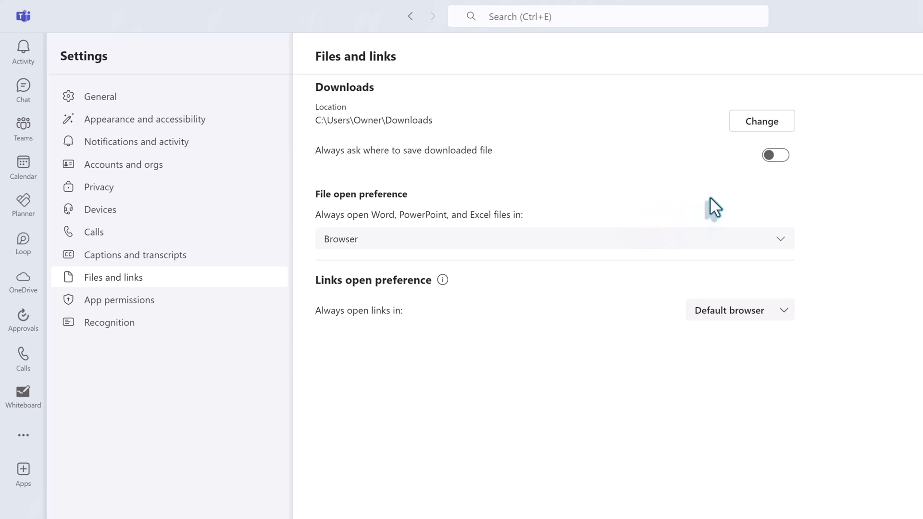
{"action": "mouse_move", "coordinate": [761, 199]}
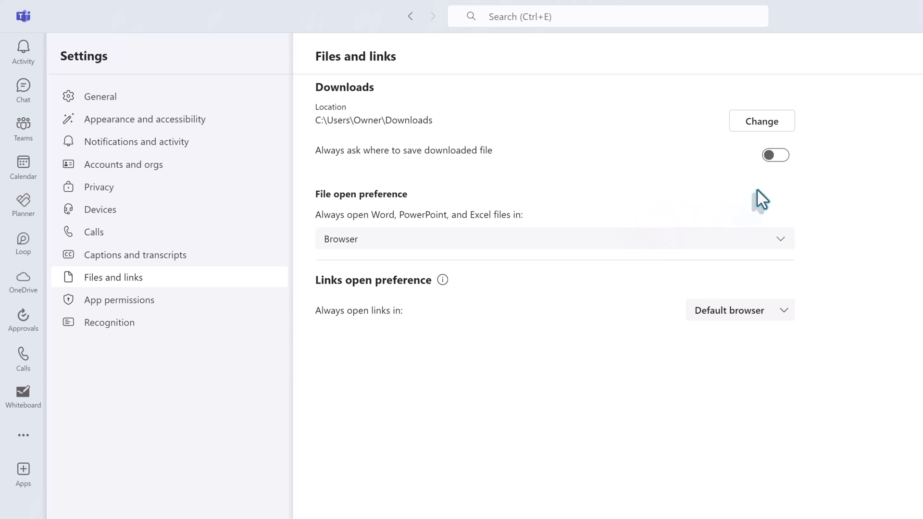
{"action": "mouse_move", "coordinate": [776, 155]}
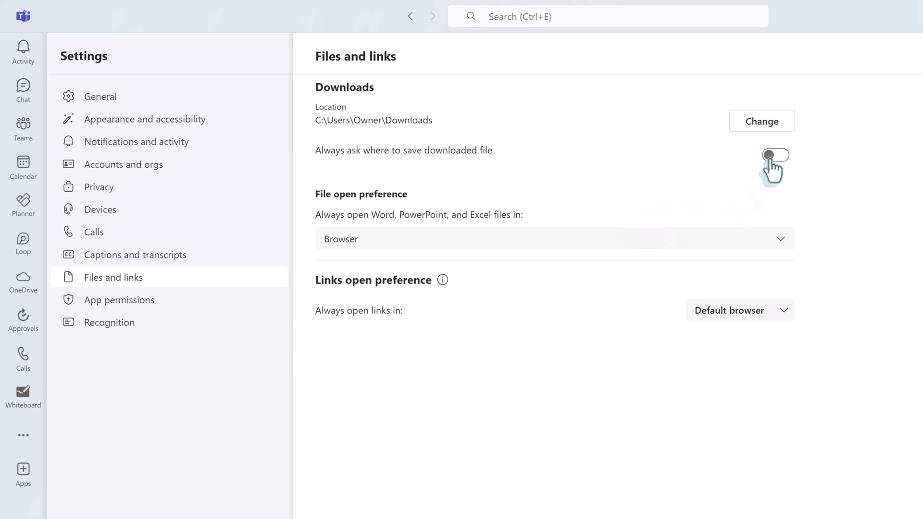
Step: Enable 'Always ask where to save downloaded file' and keep Word, PowerPoint and Excel files opening in Browser
{"action": "left_click", "coordinate": [776, 155]}
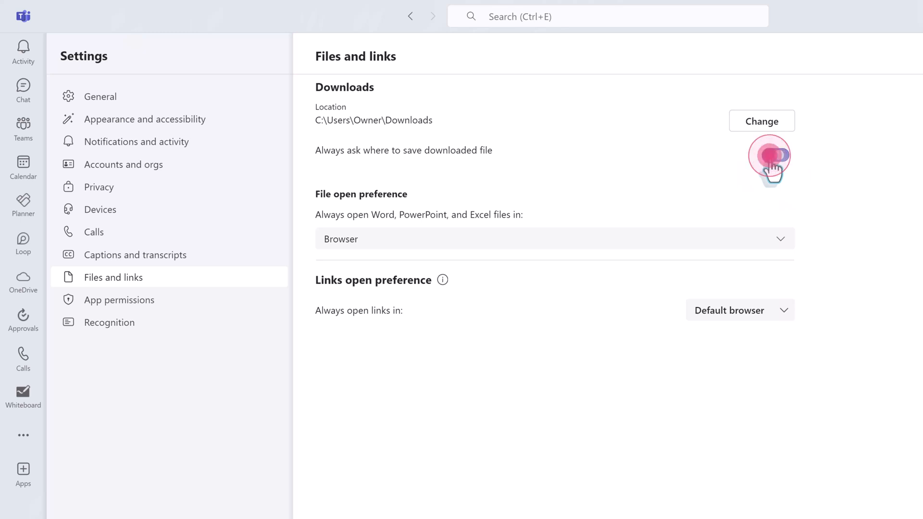
{"action": "left_click", "coordinate": [775, 155]}
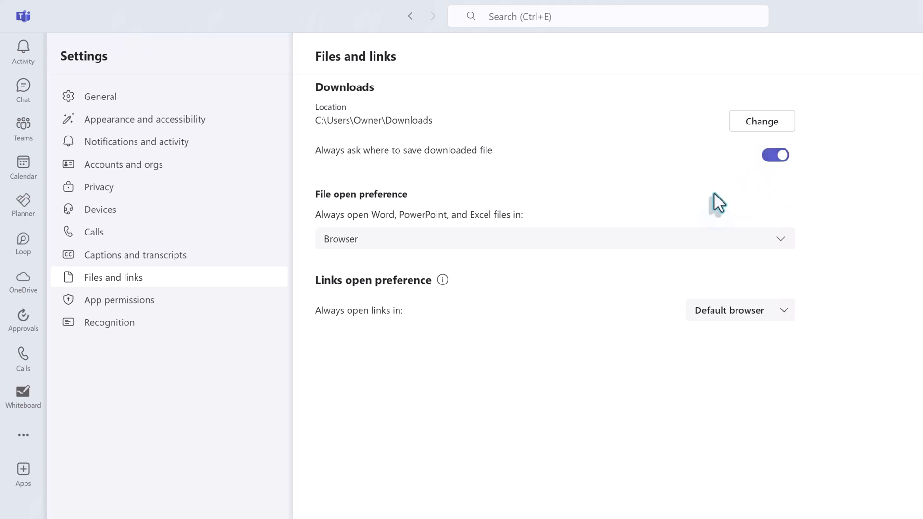
{"action": "mouse_move", "coordinate": [406, 217]}
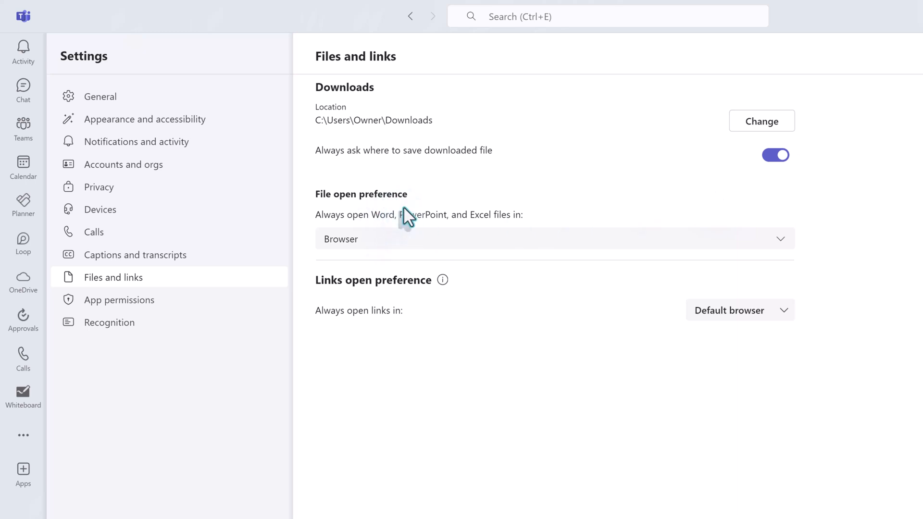
{"action": "mouse_move", "coordinate": [428, 211]}
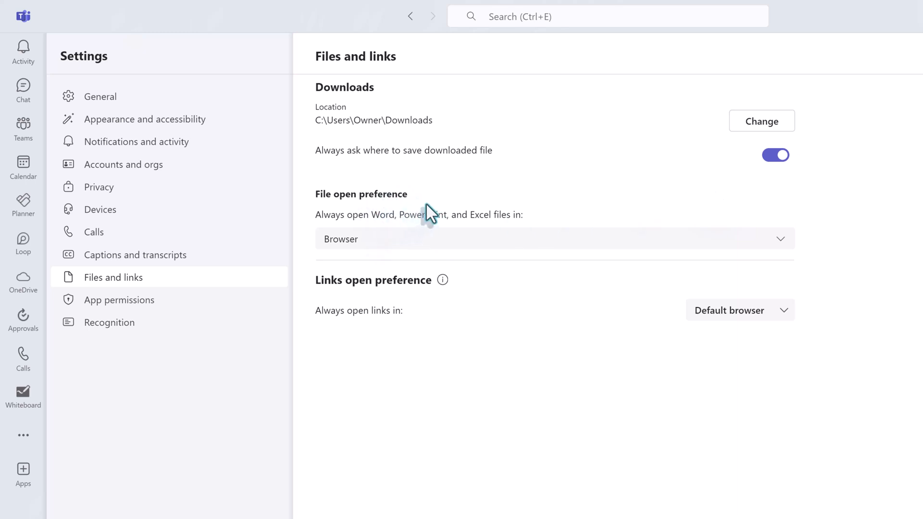
{"action": "mouse_move", "coordinate": [423, 236]}
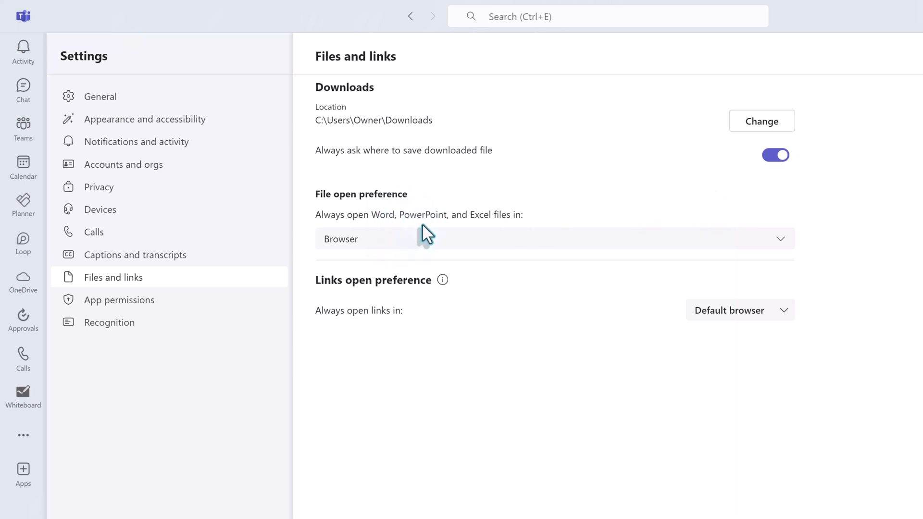
{"action": "mouse_move", "coordinate": [783, 258]}
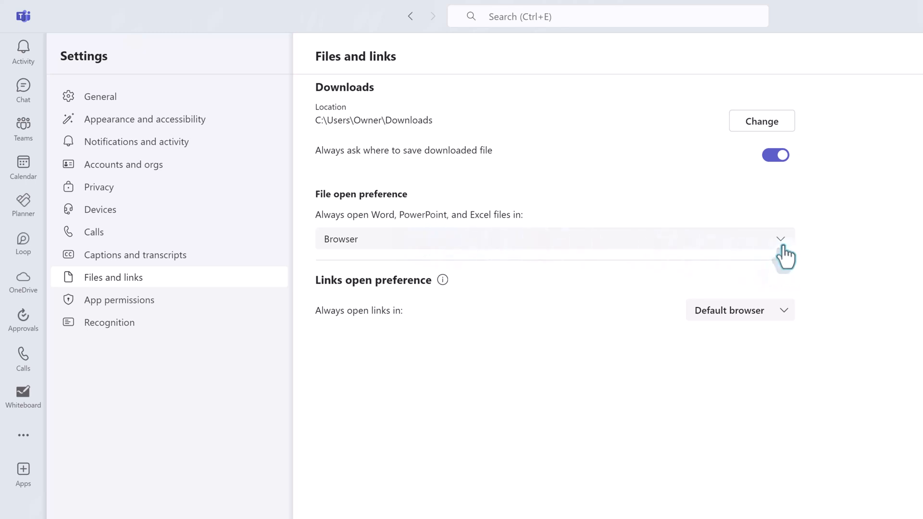
{"action": "left_click", "coordinate": [780, 238]}
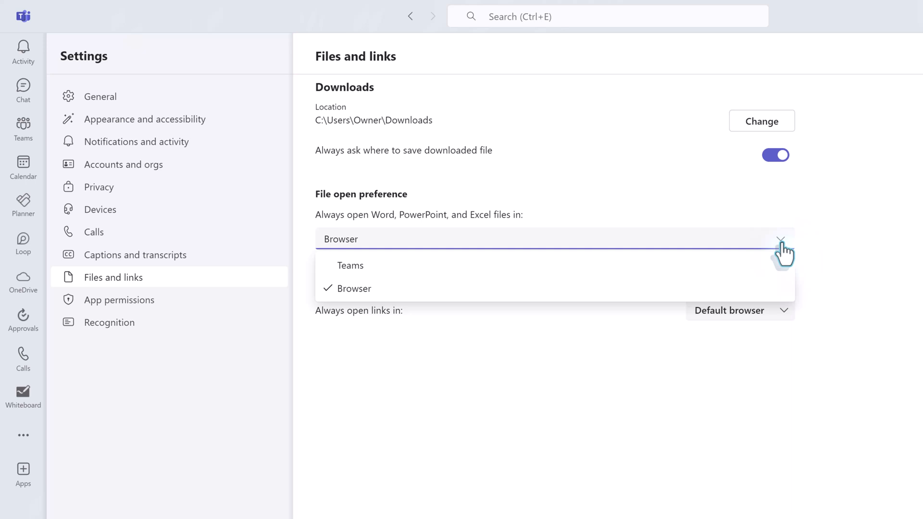
{"action": "left_click", "coordinate": [350, 288]}
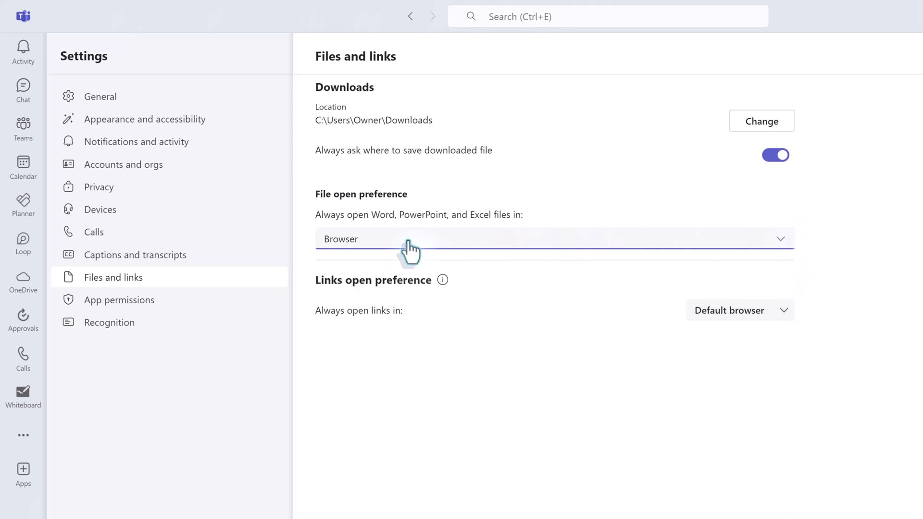
{"action": "mouse_move", "coordinate": [461, 242]}
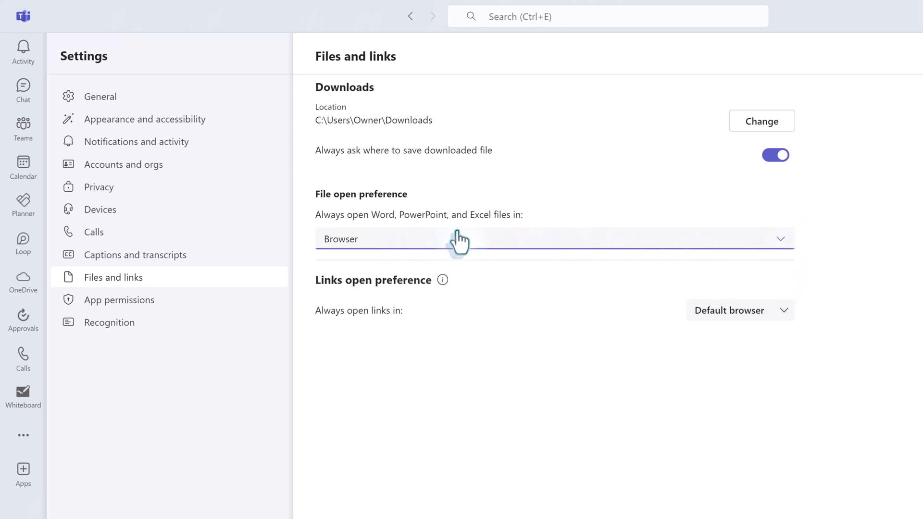